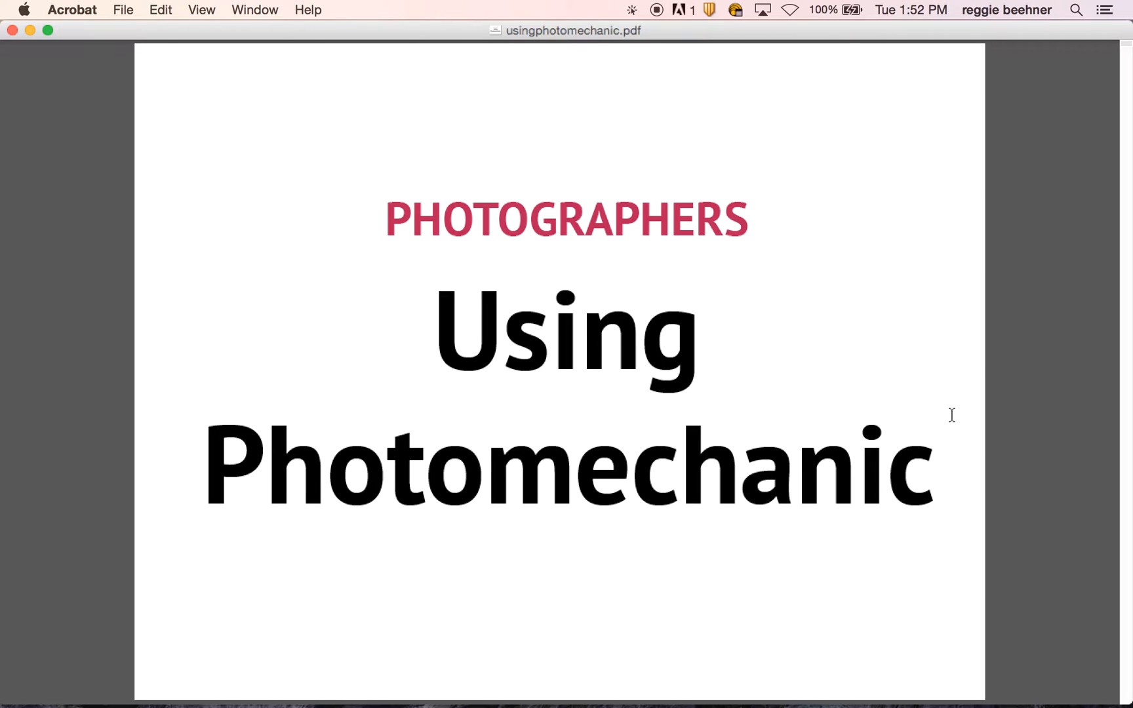
mouse_move(947, 413)
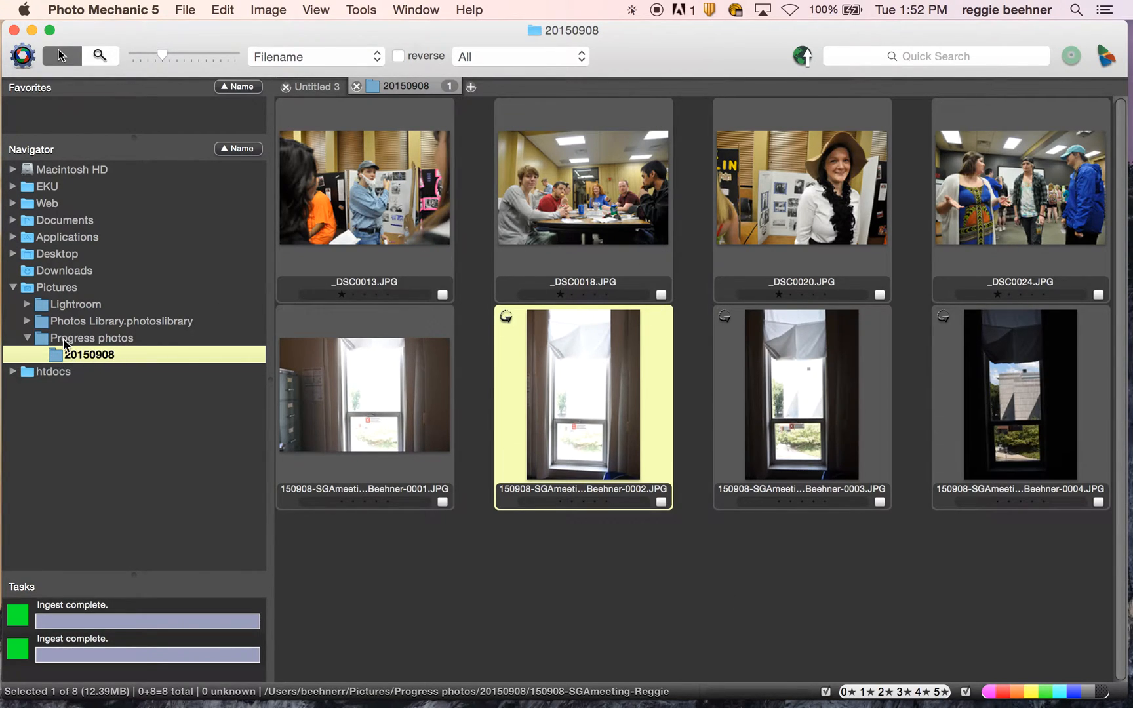
mouse_move(540, 231)
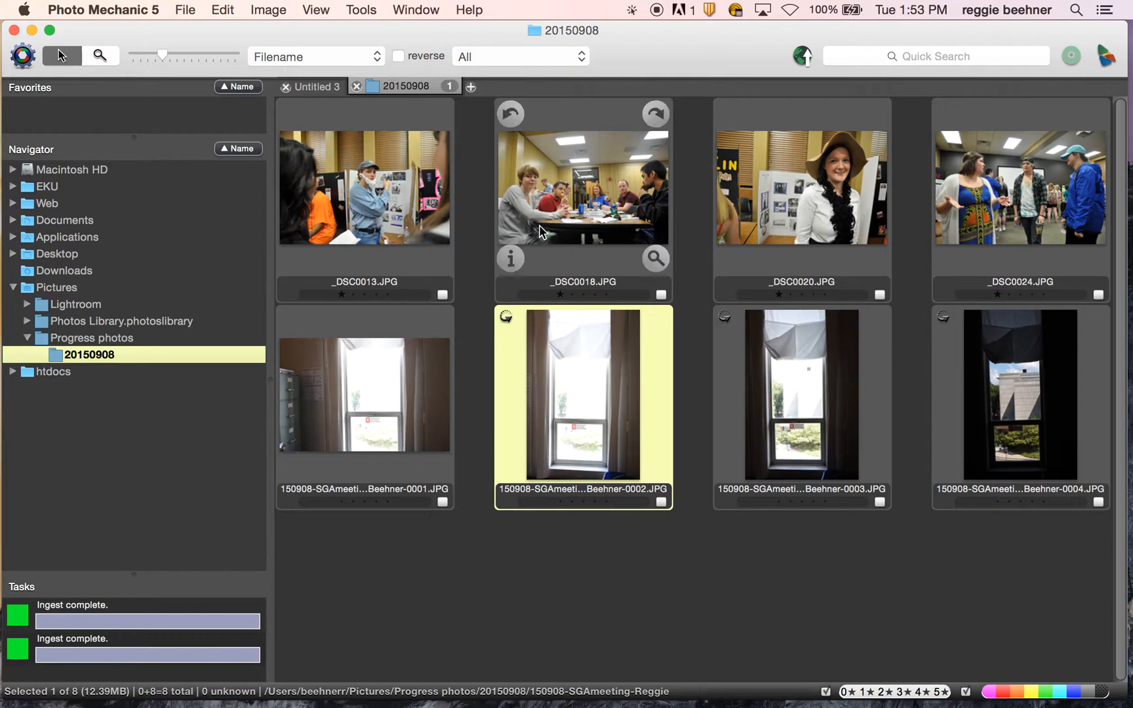
mouse_move(775, 448)
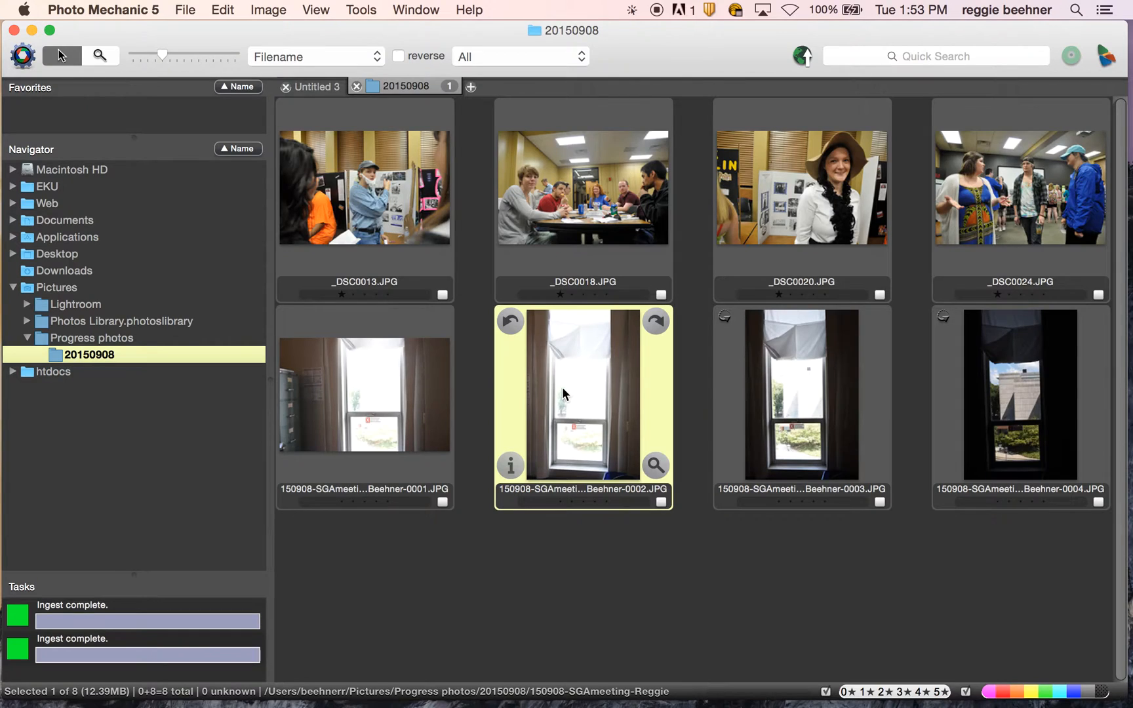
- Preview the bright window photo, then settle the thumbnail slider on a medium three-per-row size
double_click(583, 393)
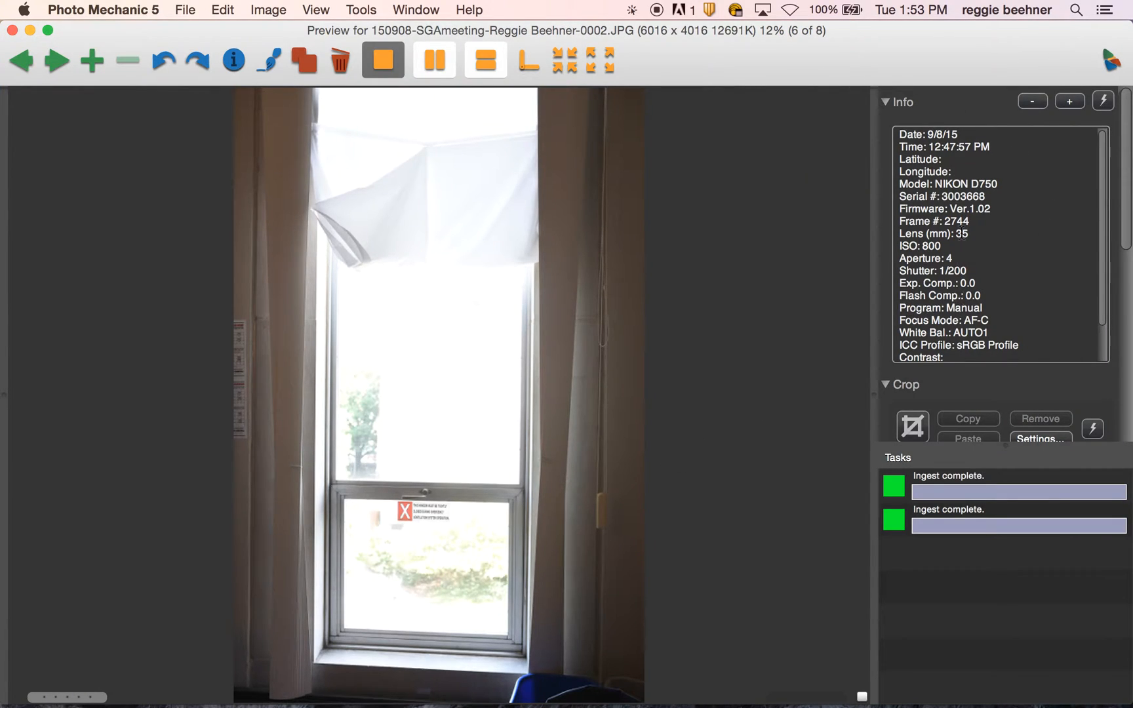
scroll(down, 3)
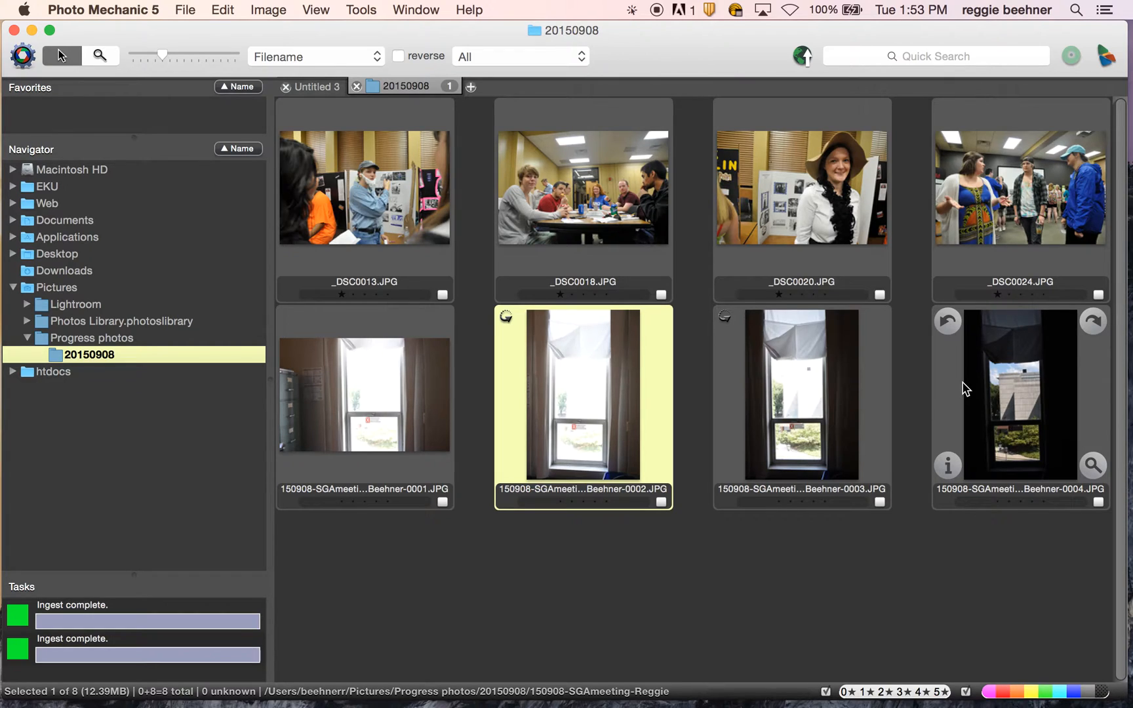
mouse_move(353, 180)
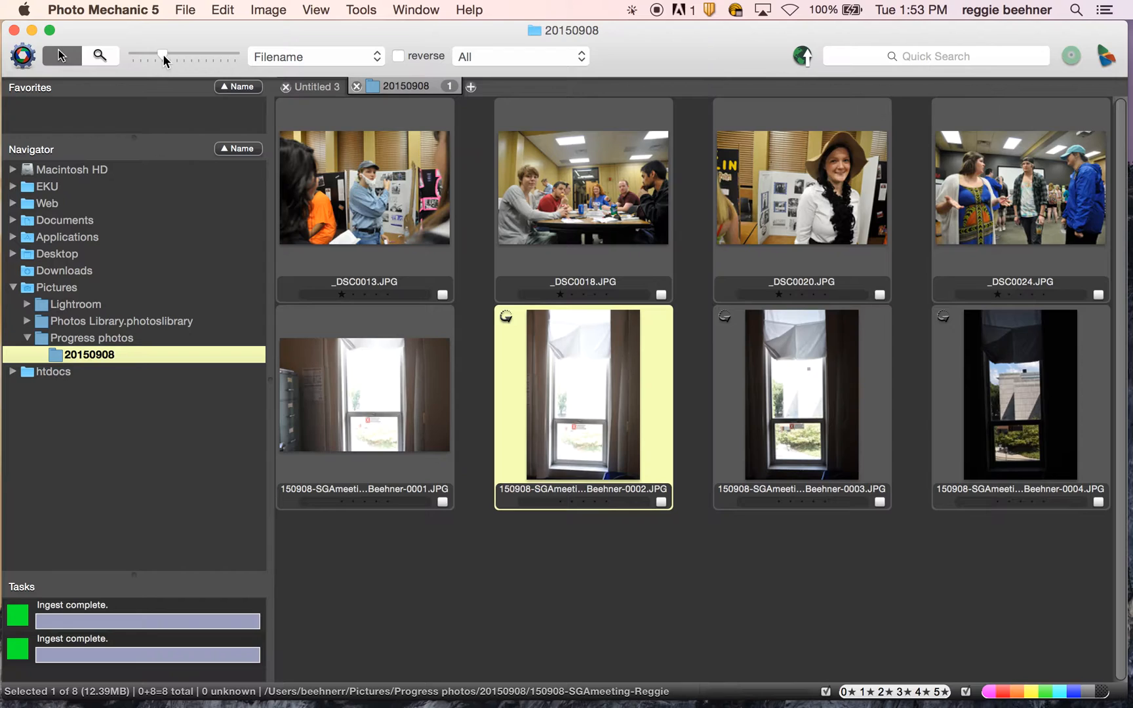
drag(163, 56, 196, 57)
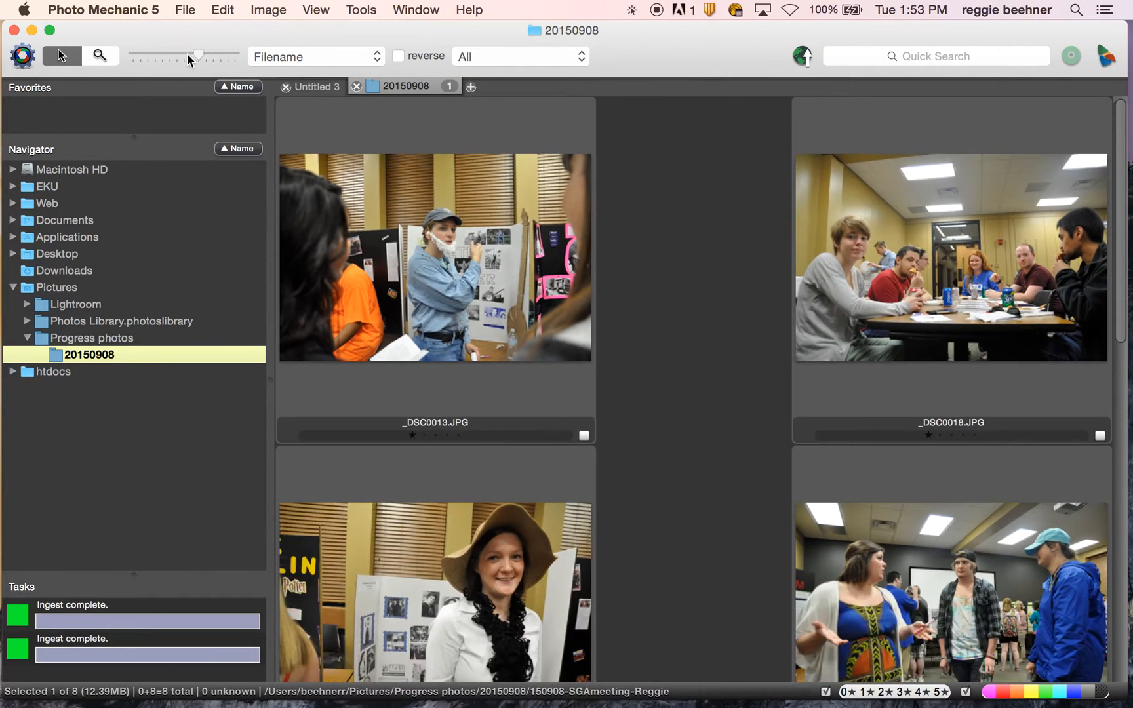
drag(200, 55, 163, 55)
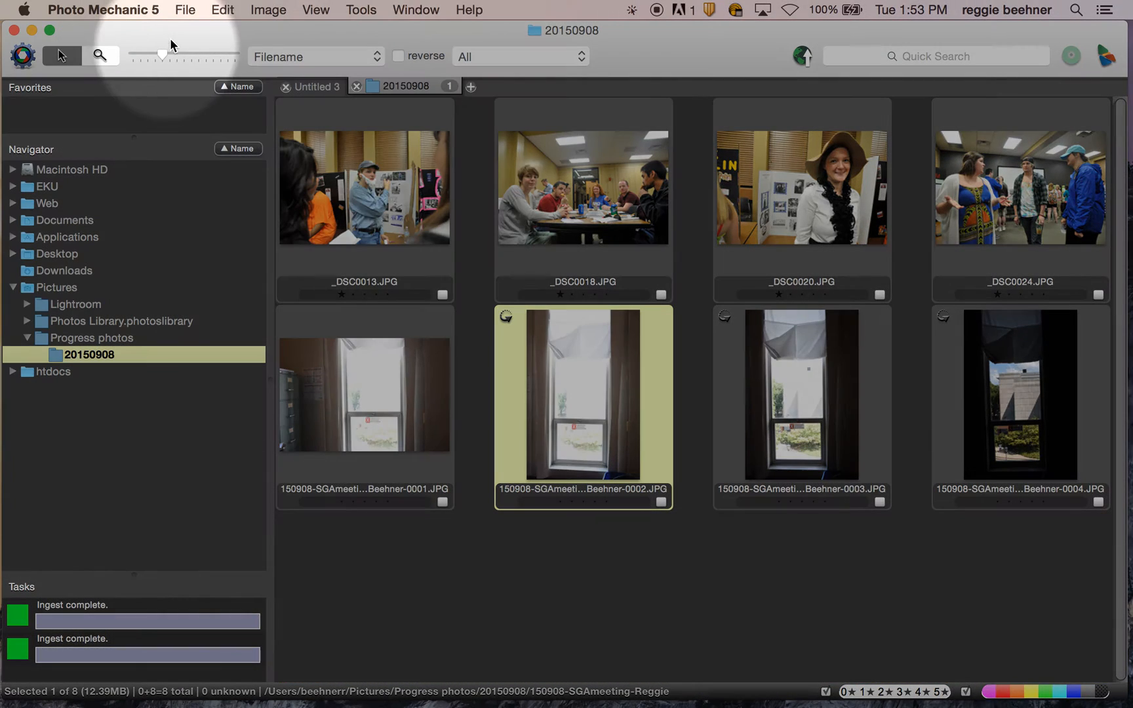
drag(161, 53, 173, 54)
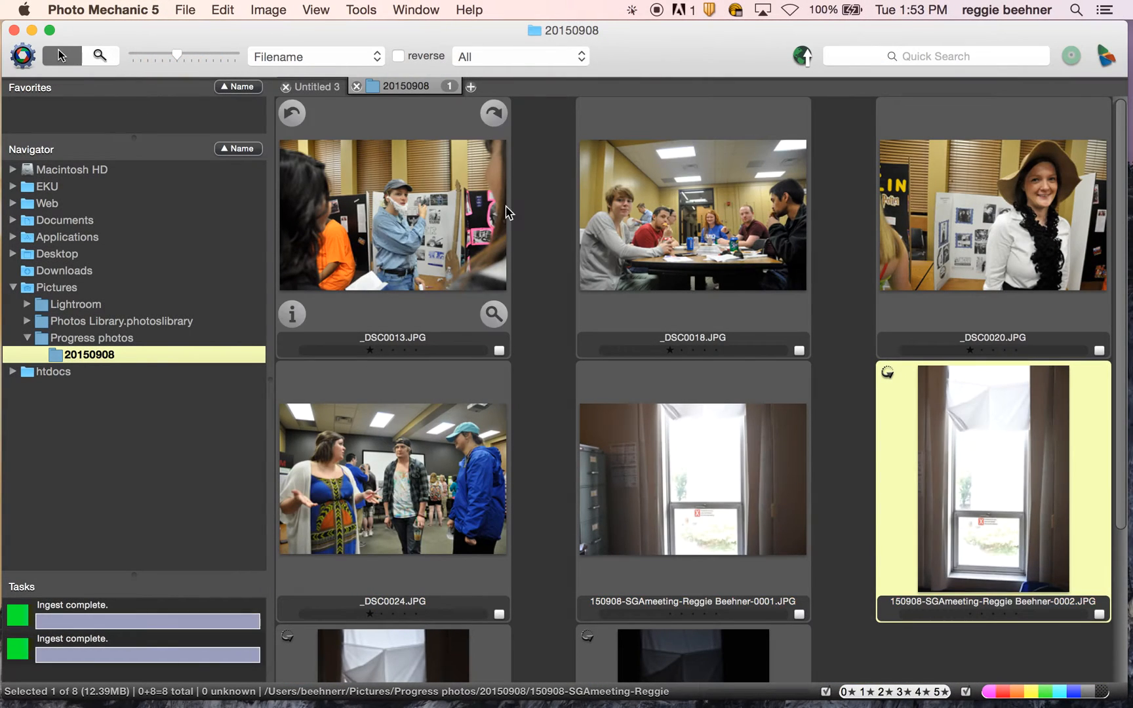
mouse_move(507, 269)
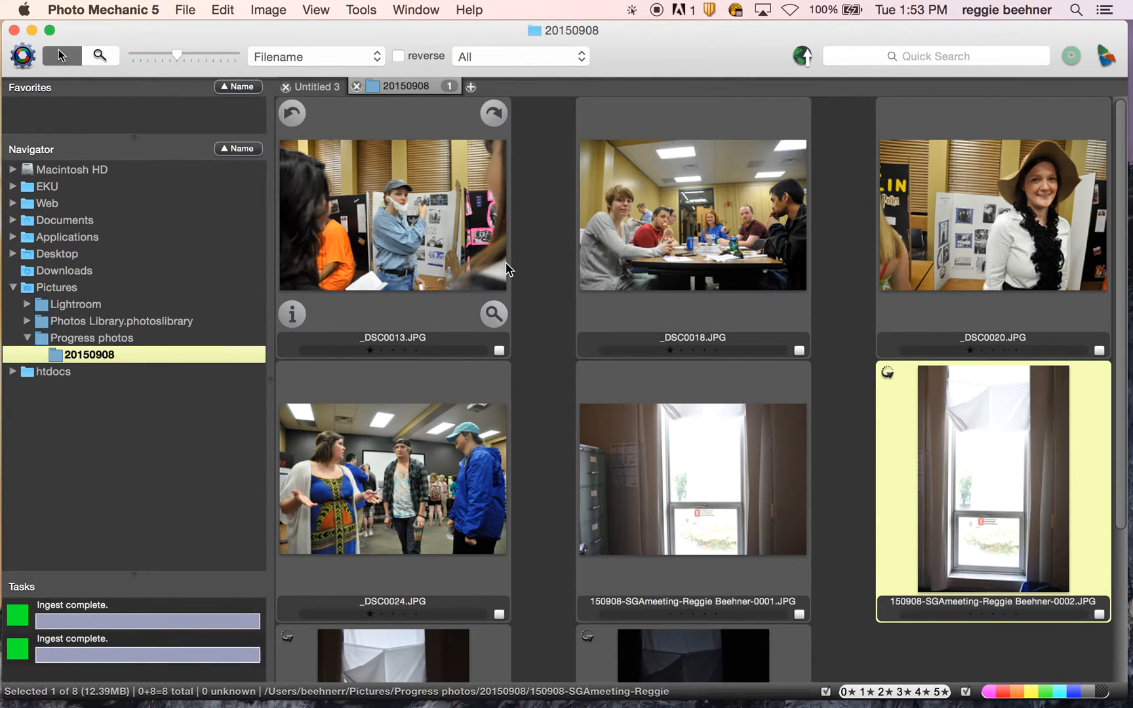
mouse_move(408, 254)
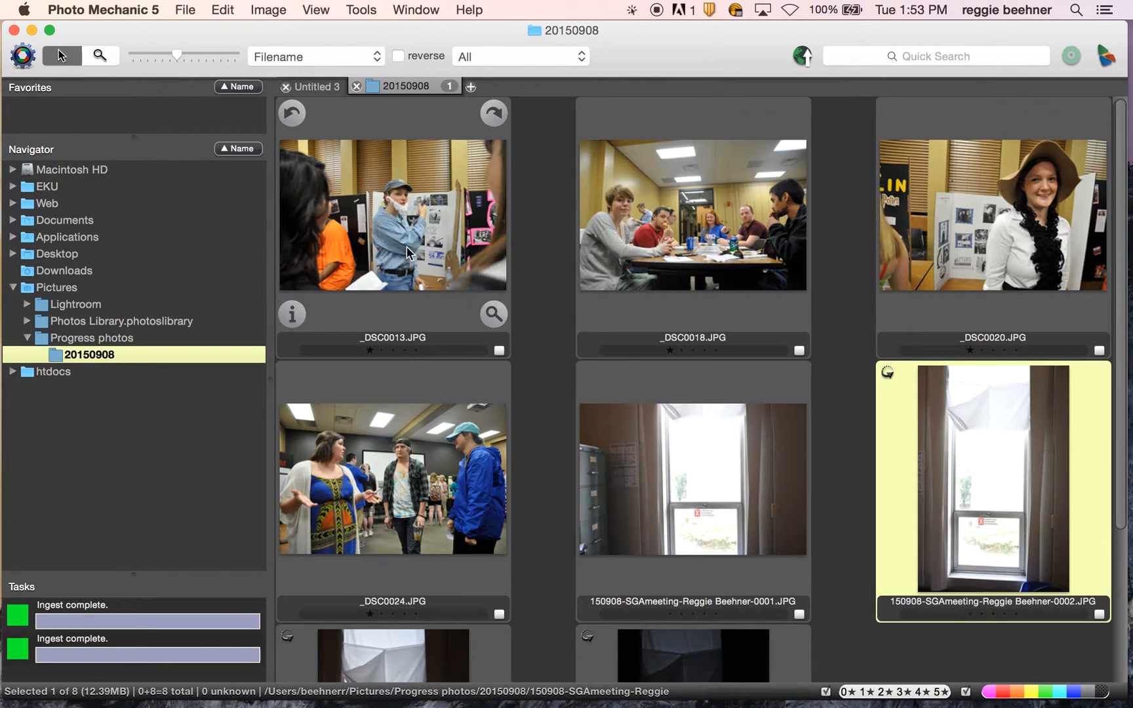
- Preview _DSC0013 full-size and step through to the last photo, tagging _DSC0013, _DSC0018 and _DSC0024
double_click(392, 215)
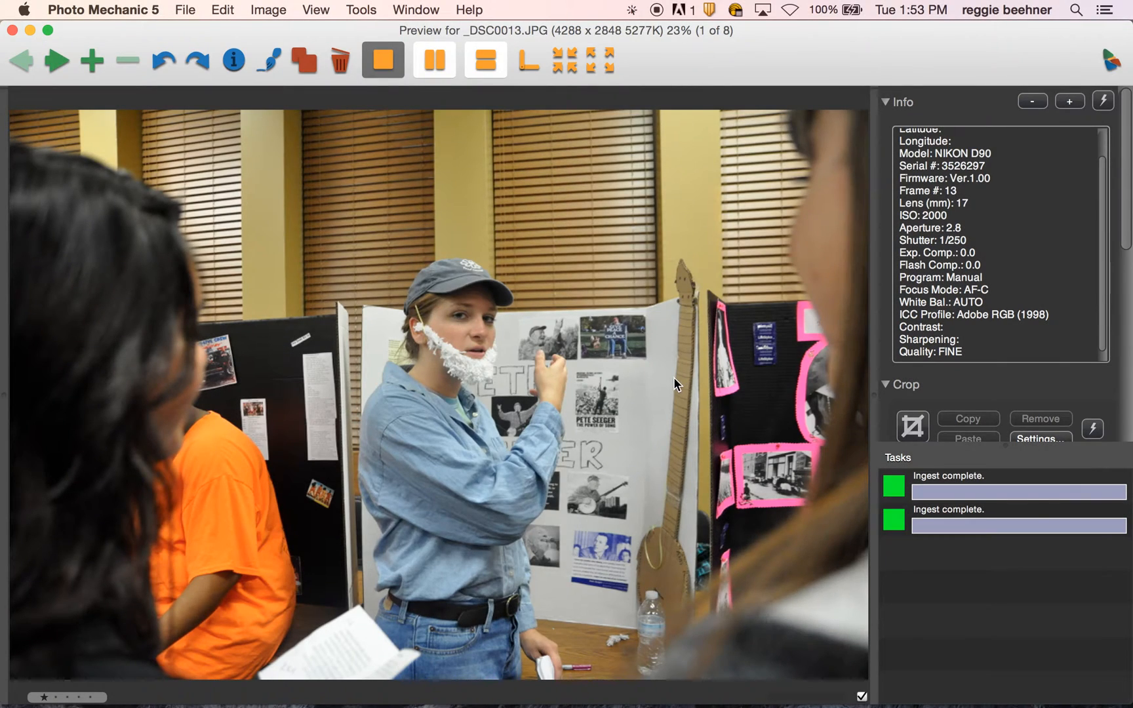
click(58, 60)
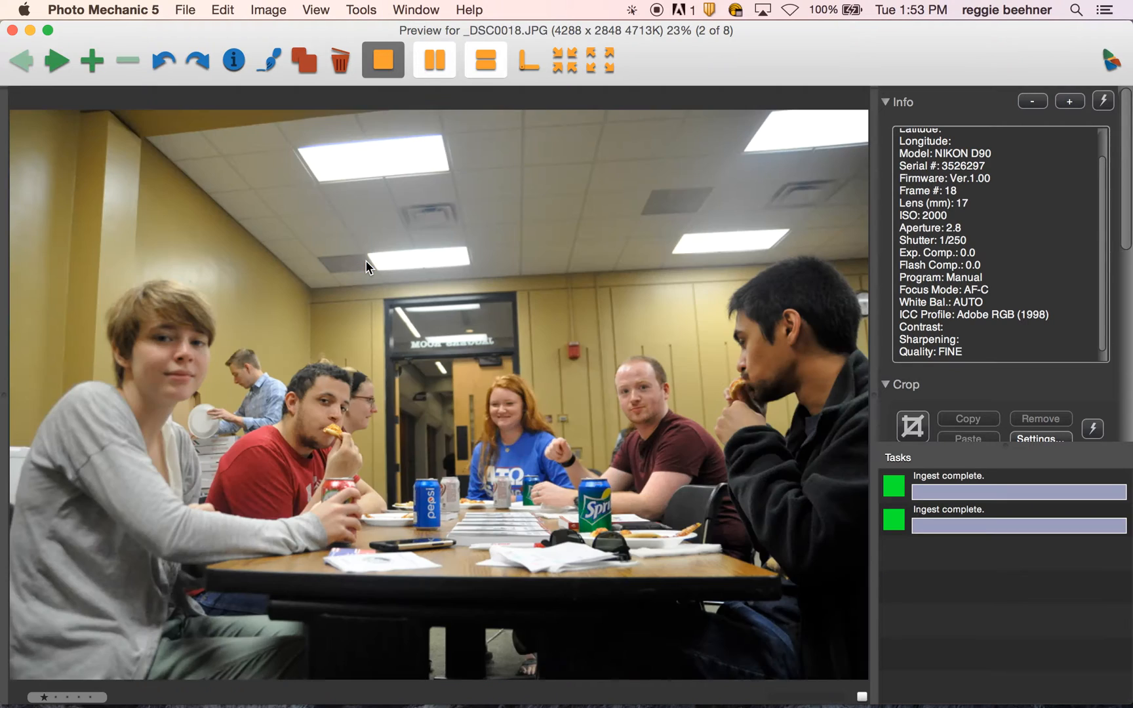
click(22, 60)
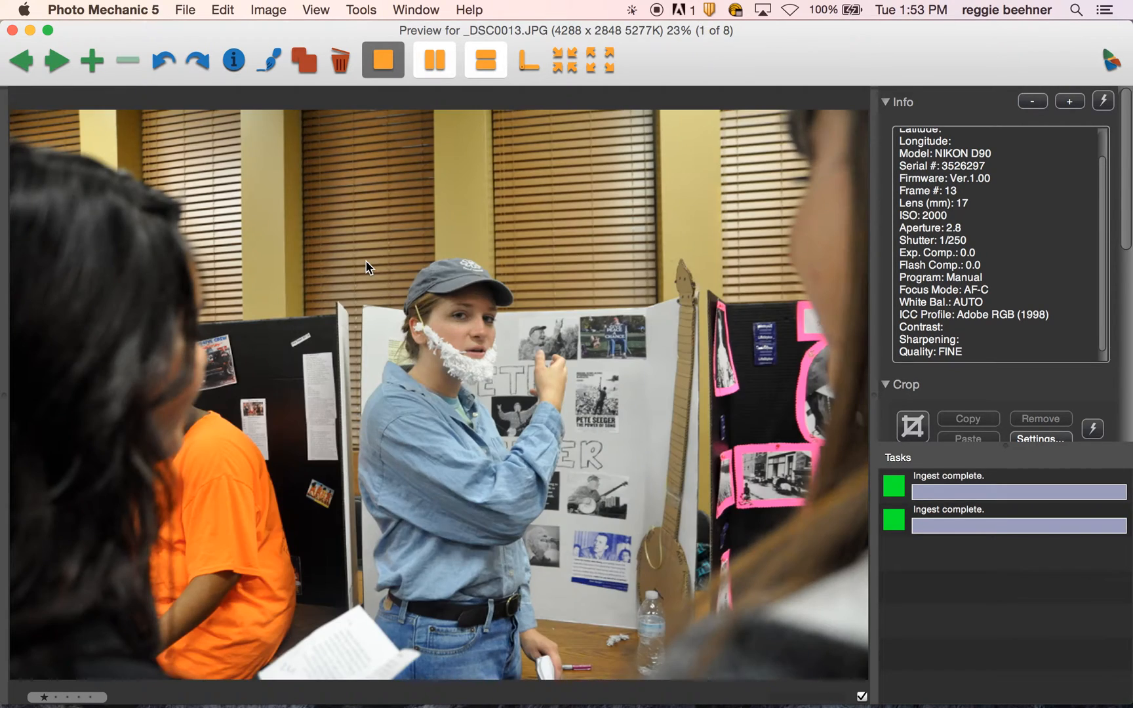
click(57, 60)
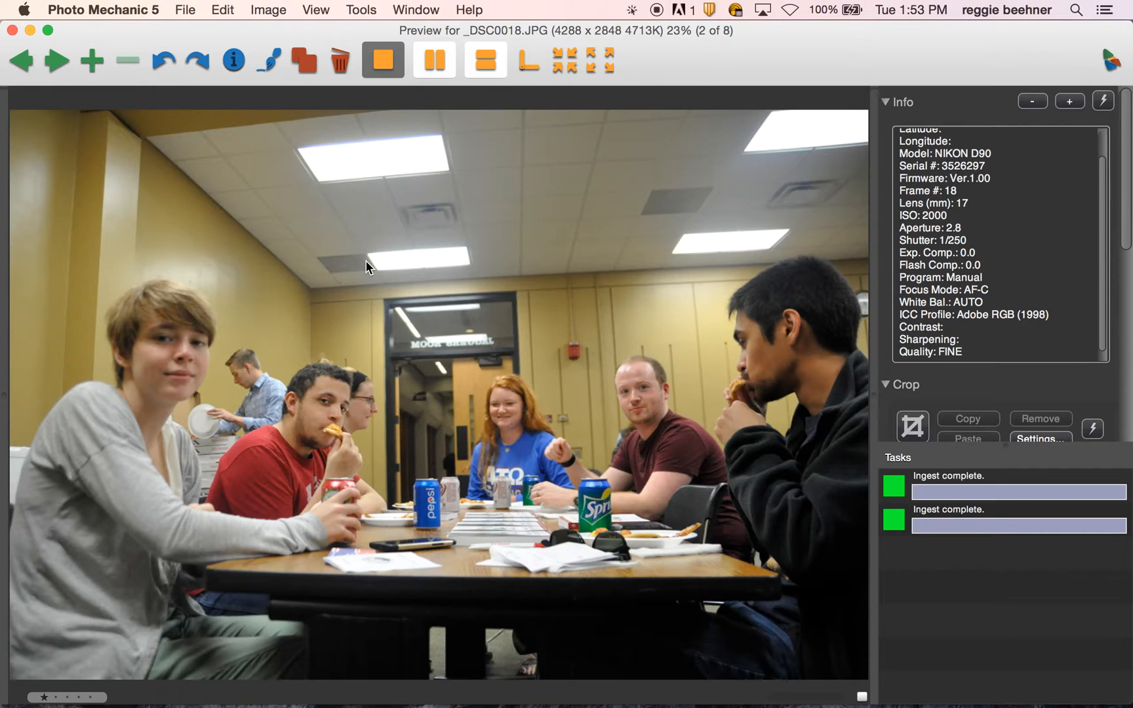
click(57, 60)
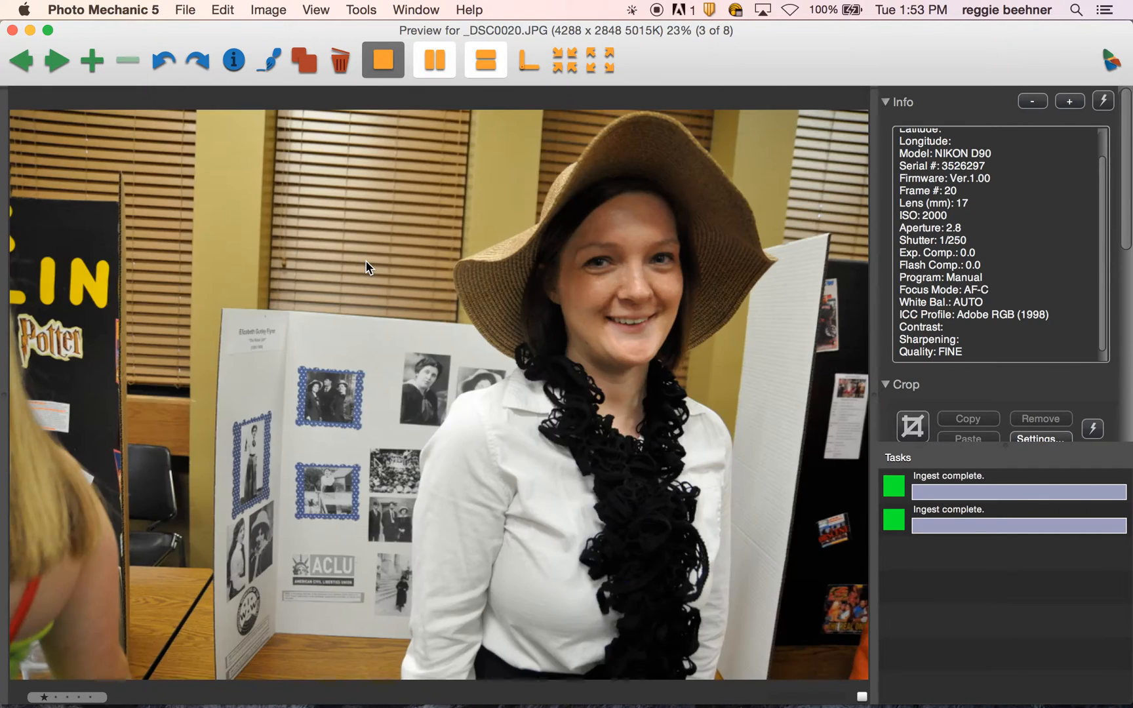
click(56, 61)
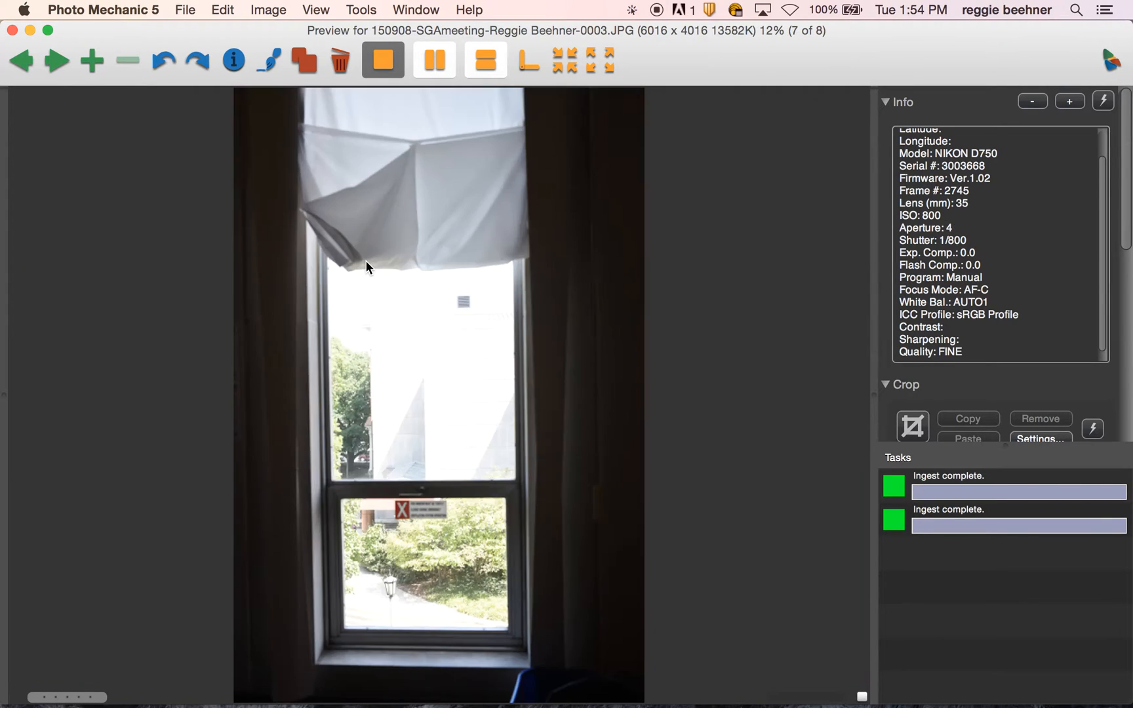
click(55, 60)
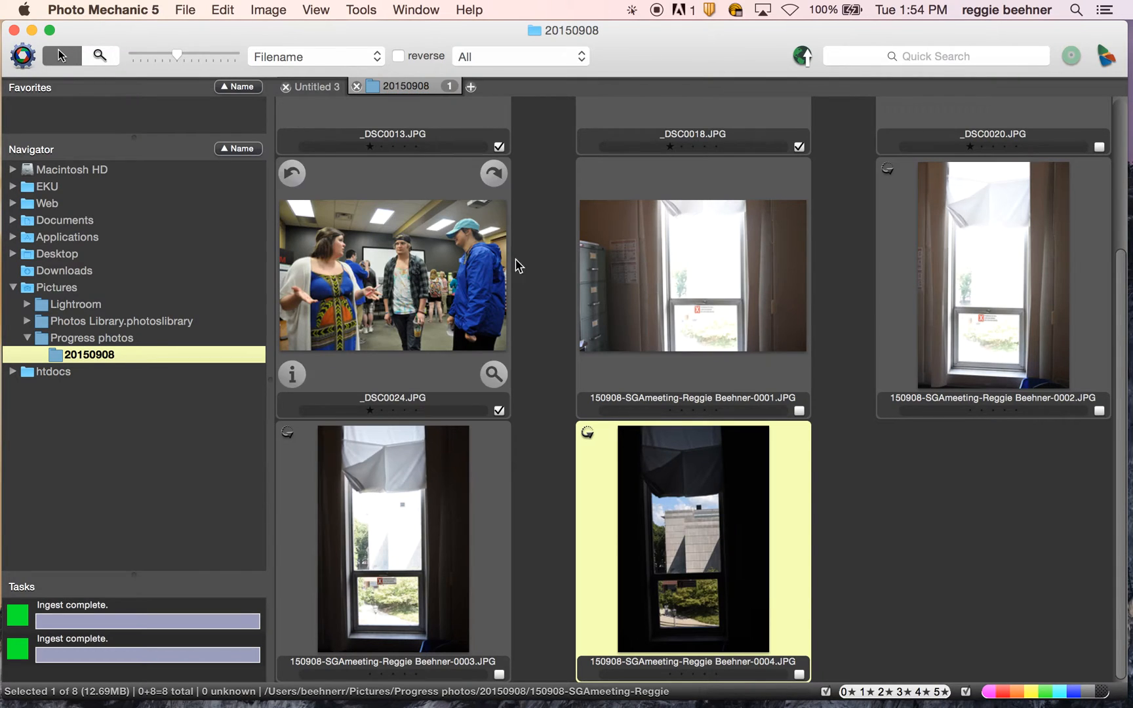
- Shrink the thumbnails and filter the contact sheet to Tagged, leaving _DSC0013, _DSC0018 and _DSC0024
drag(177, 55, 152, 55)
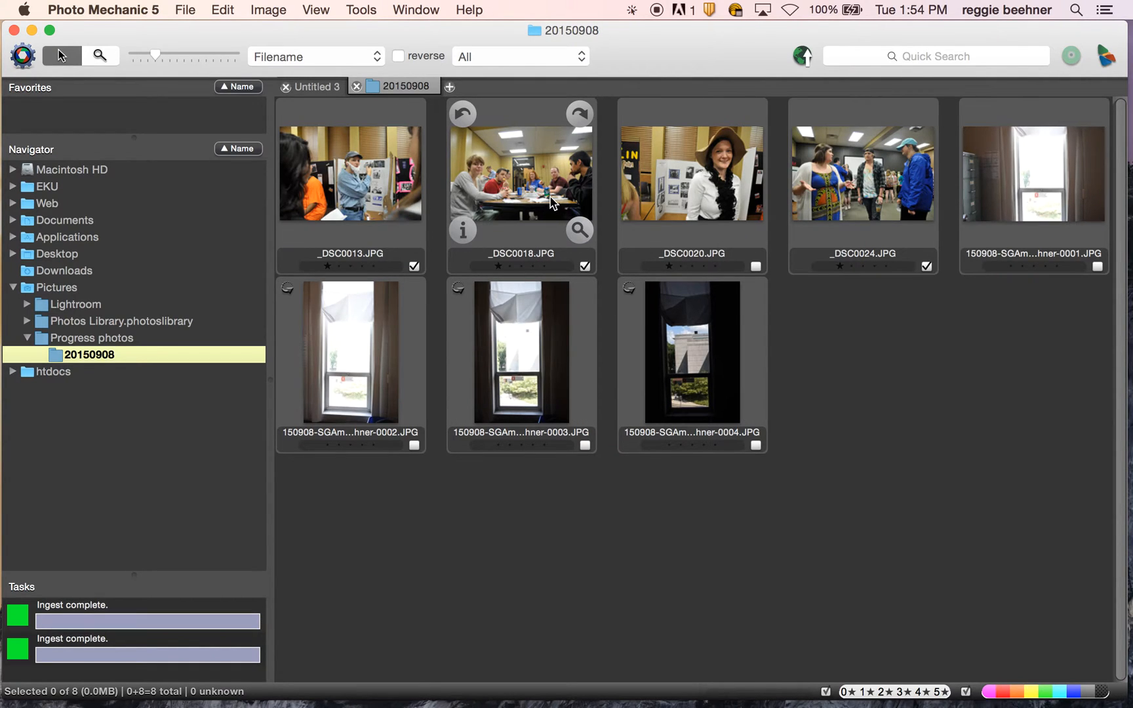
mouse_move(487, 173)
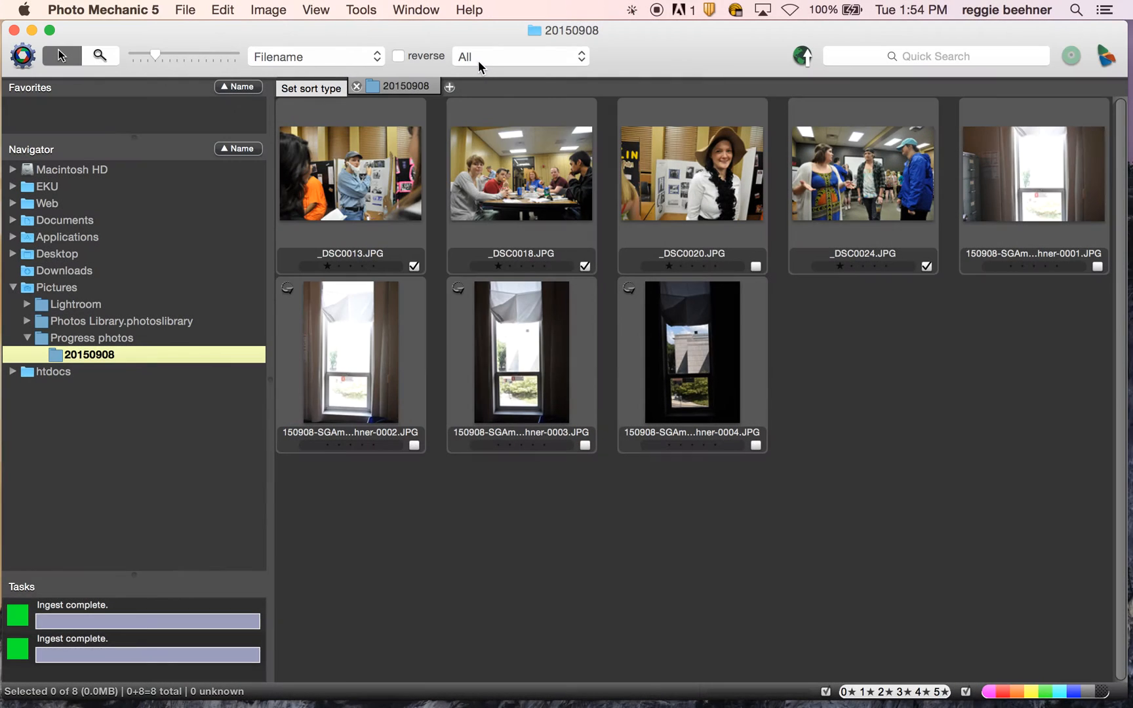
click(519, 57)
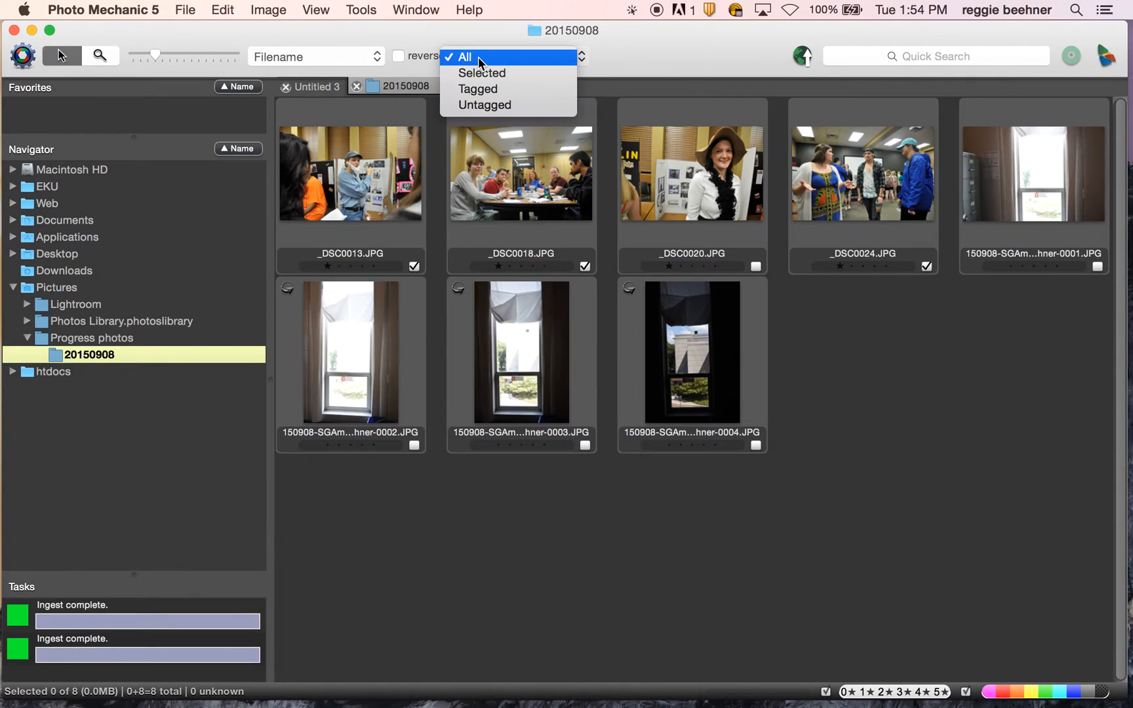
mouse_move(478, 90)
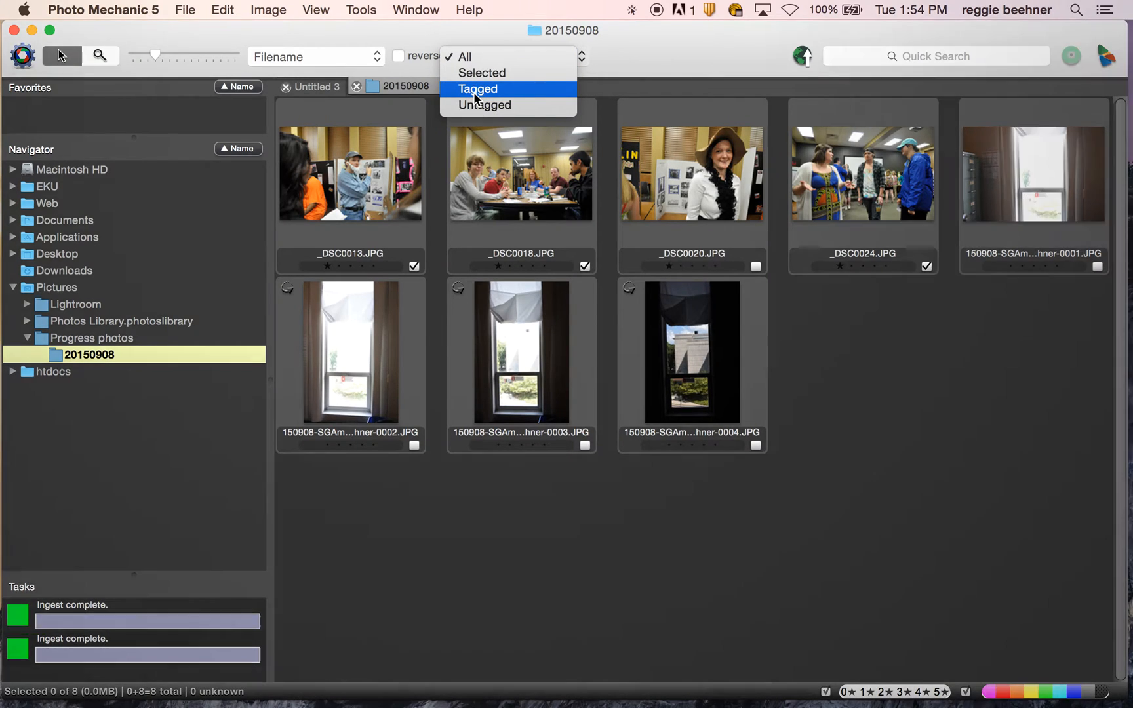
click(477, 88)
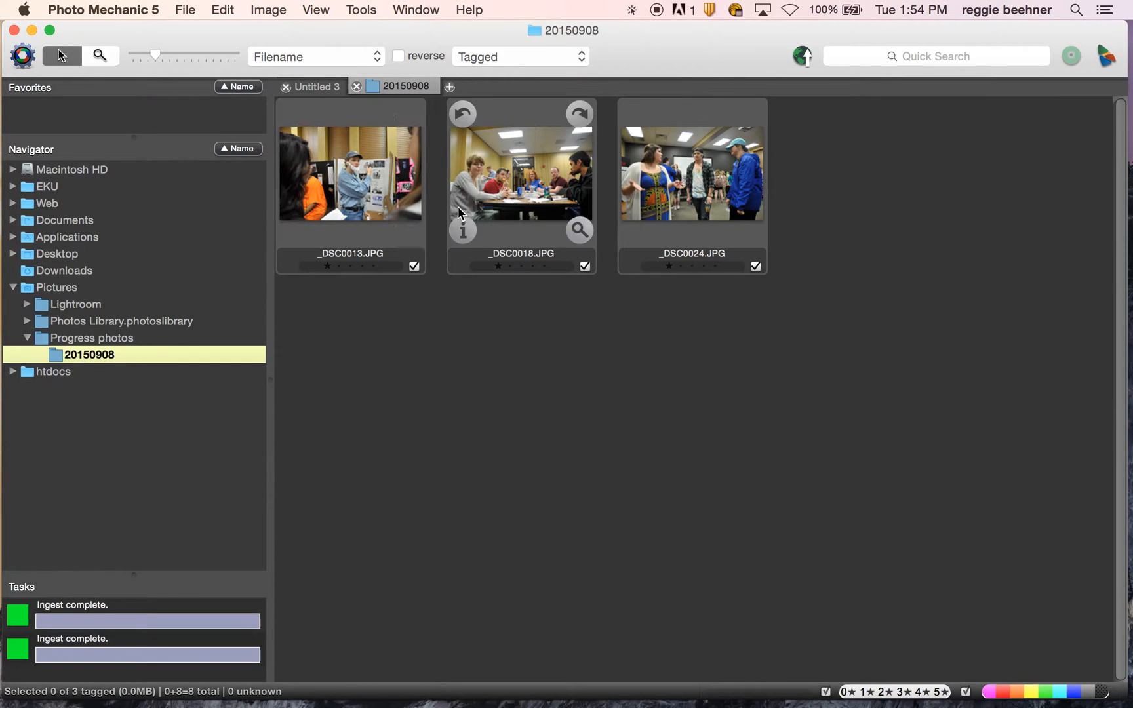
mouse_move(530, 202)
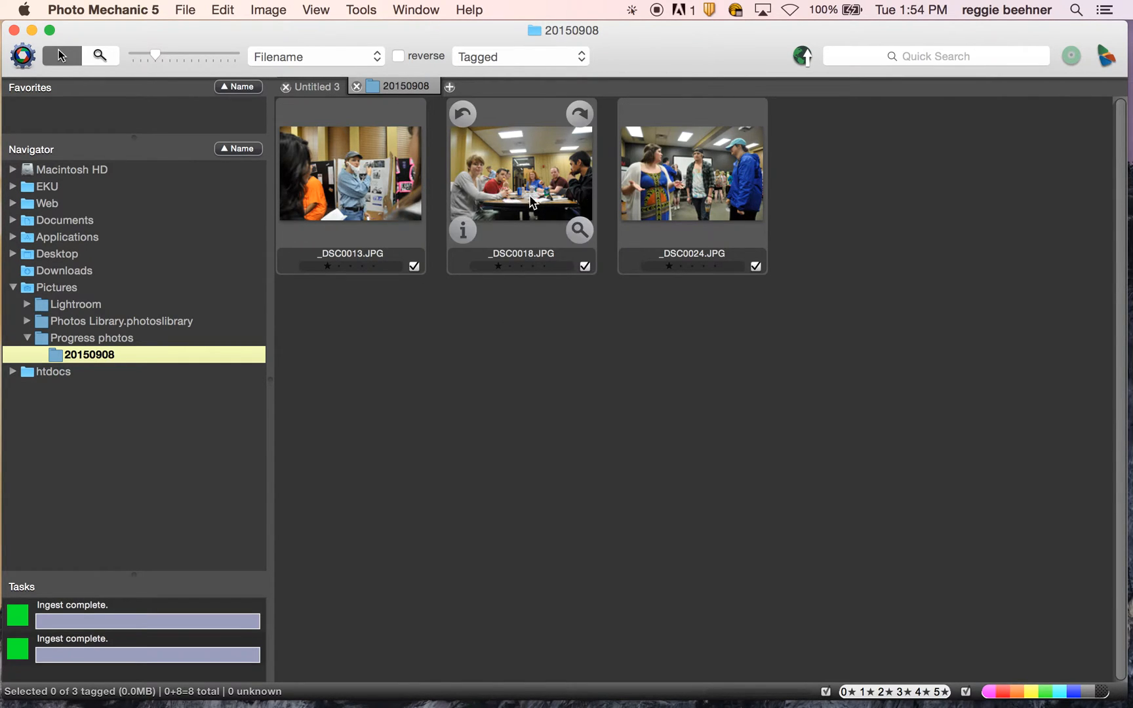
mouse_move(499, 186)
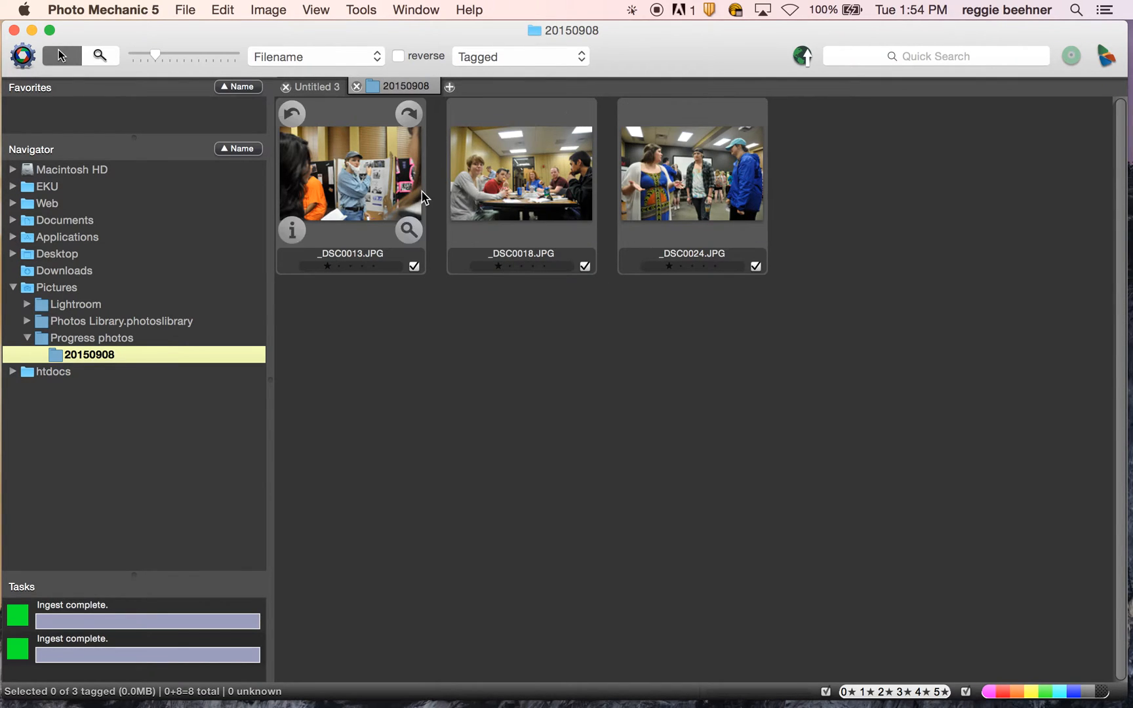
mouse_move(349, 185)
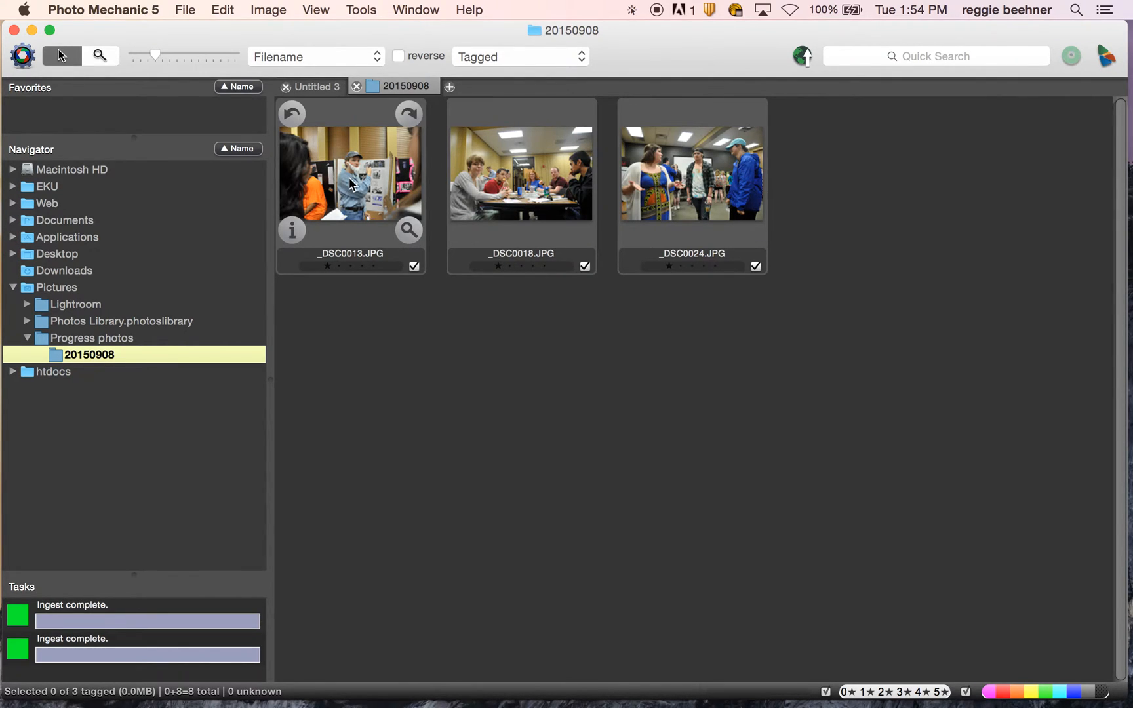
- Preview the tagged photos from _DSC0013 onward, labelling _DSC0013 and _DSC0024 pink and _DSC0018 red
double_click(690, 174)
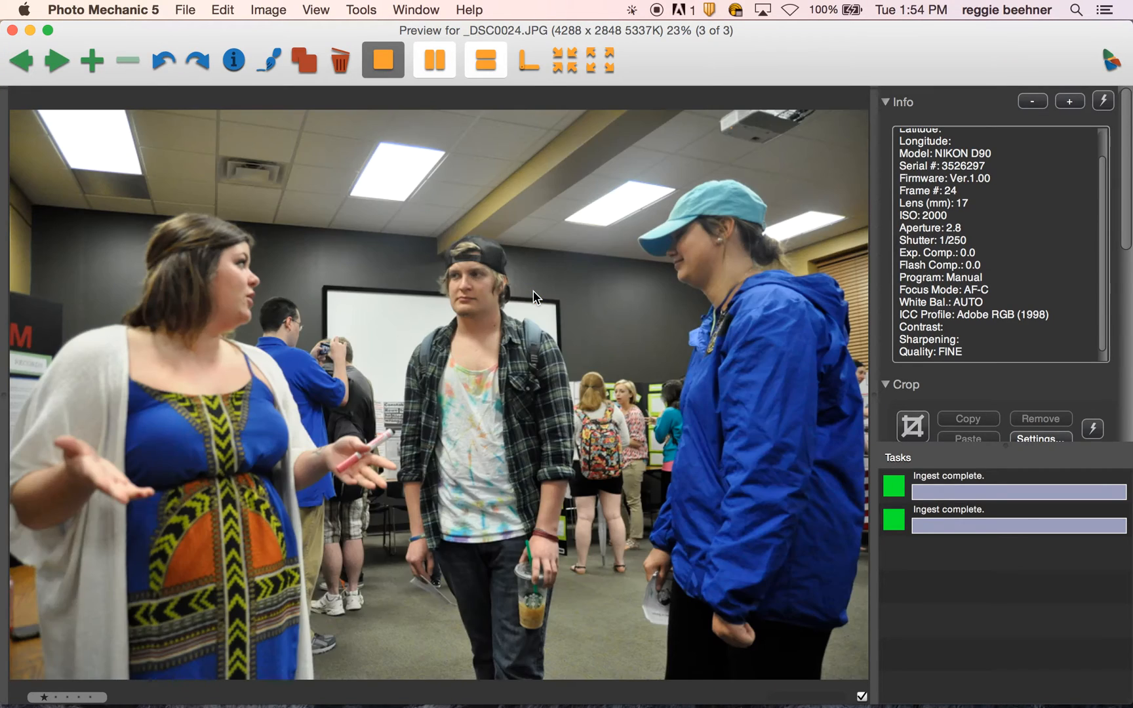
click(22, 60)
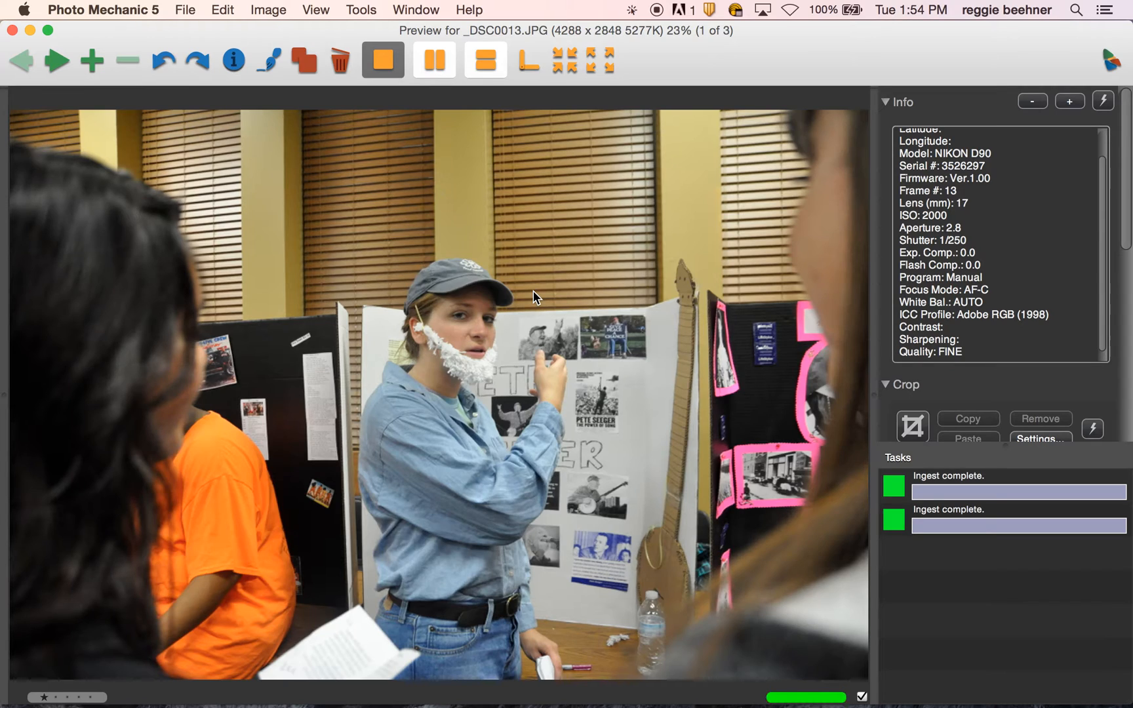
mouse_move(599, 415)
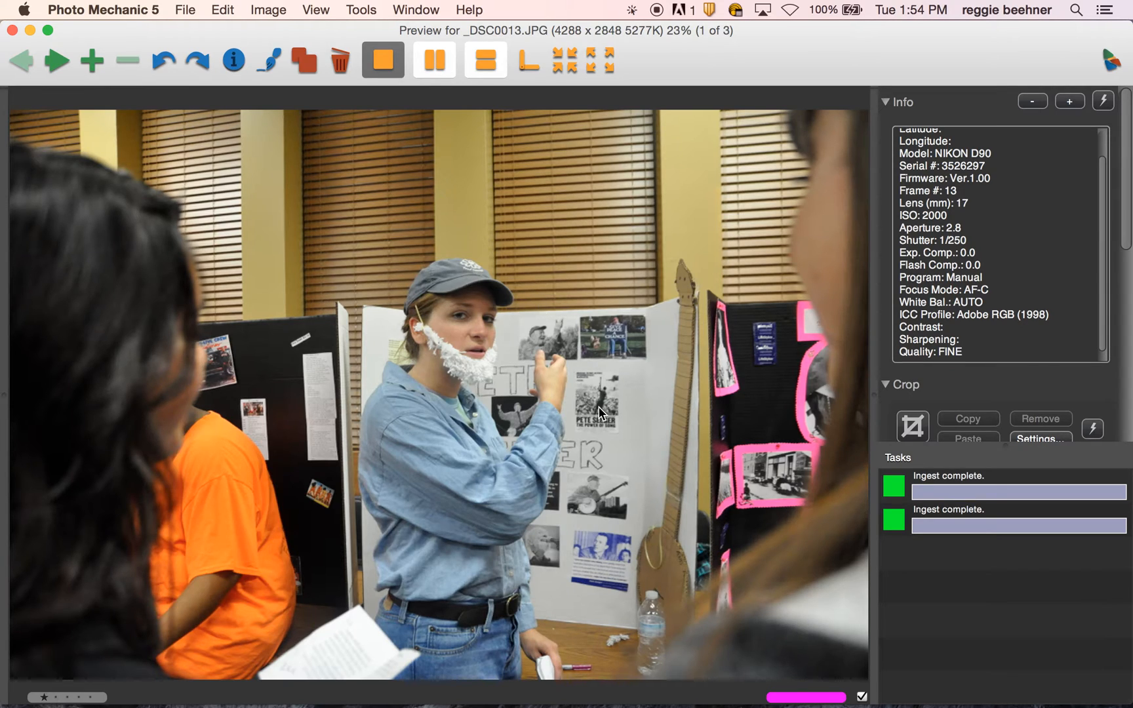
mouse_move(681, 590)
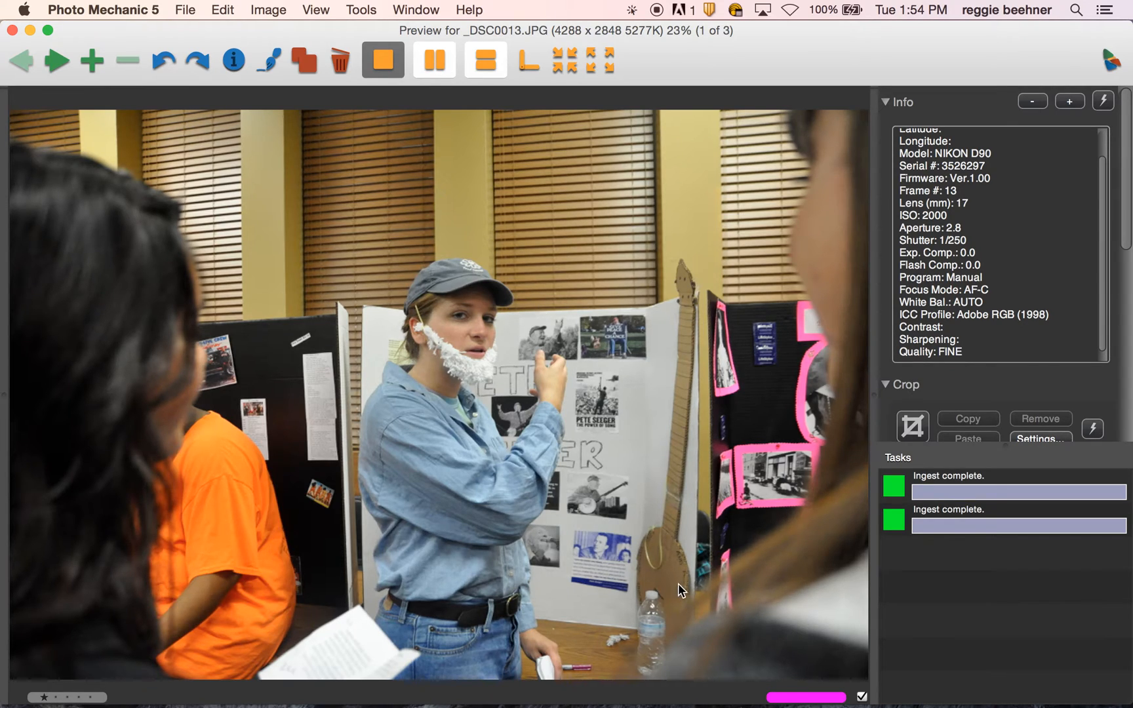
click(56, 61)
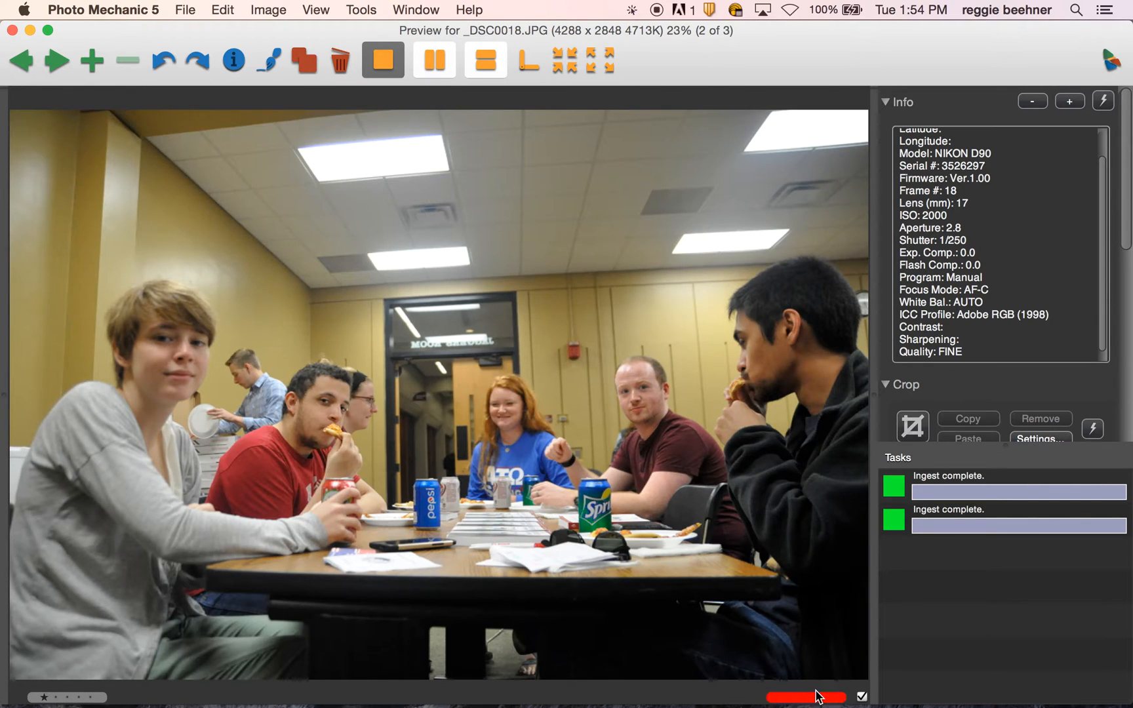
click(56, 60)
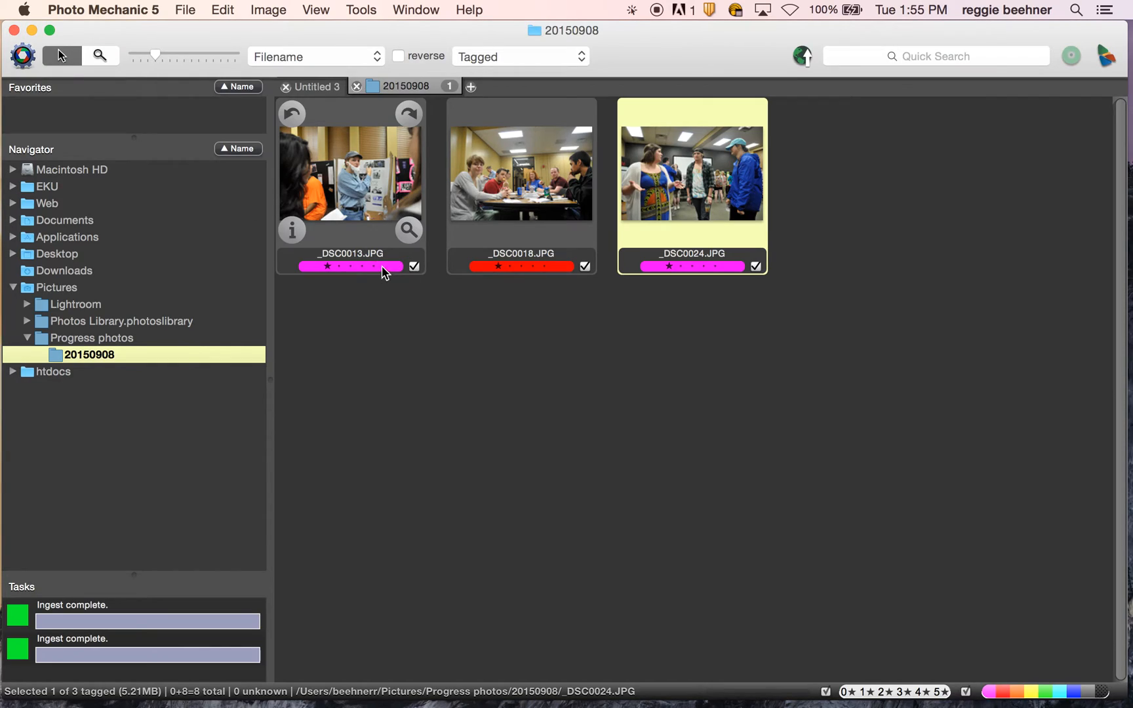
mouse_move(394, 239)
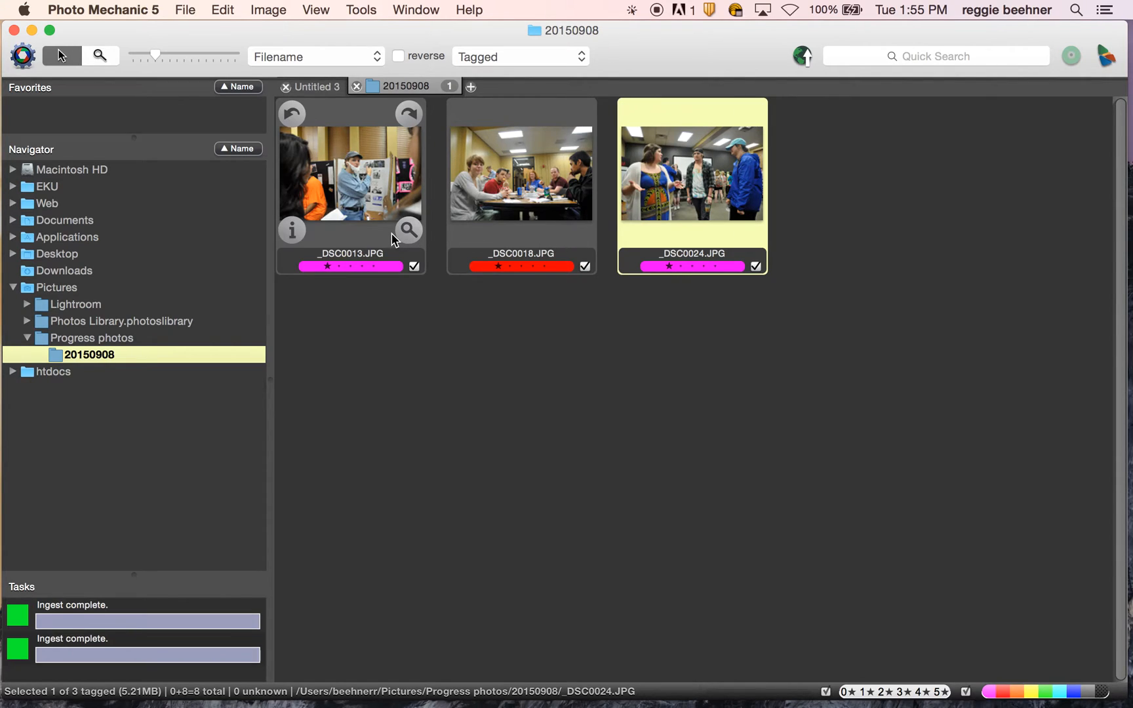
- Bring up the contact sheet's sort-order choices to switch from Filename to Color Class
click(315, 56)
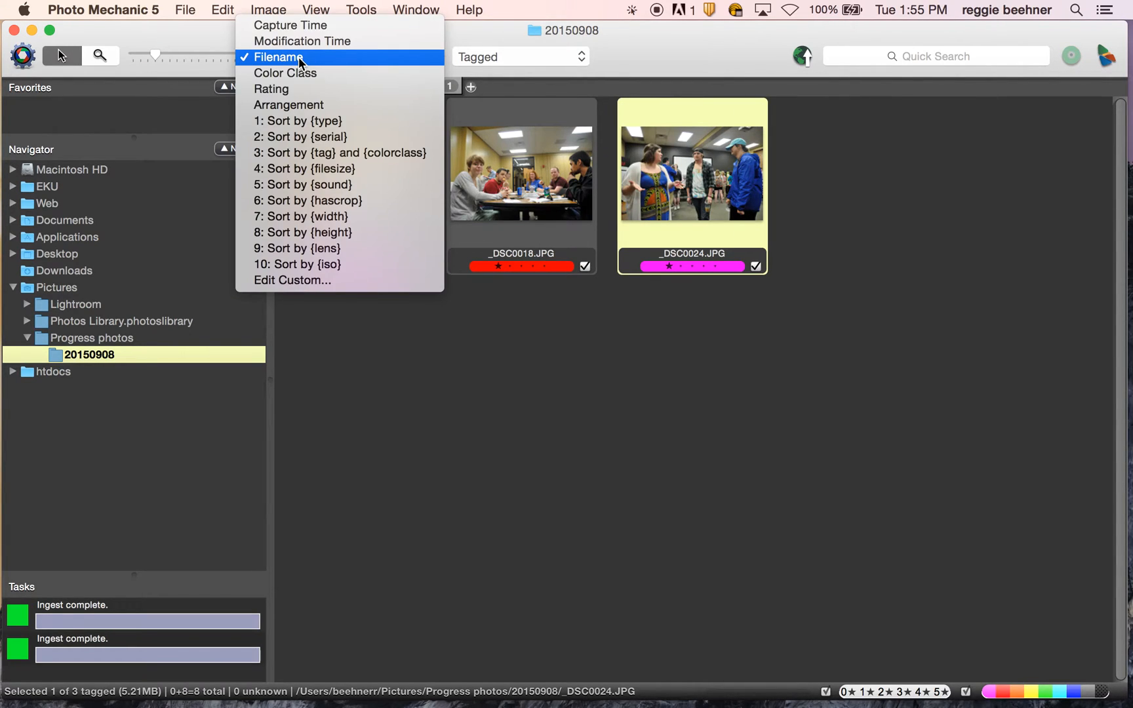
mouse_move(301, 40)
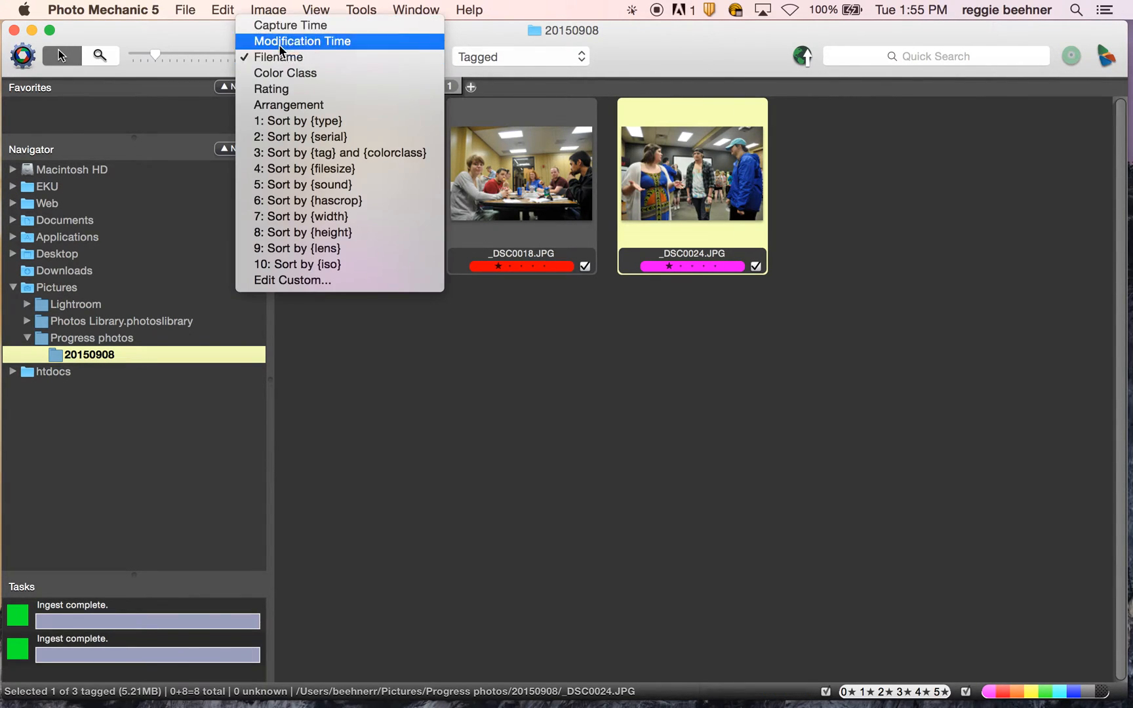
mouse_move(315, 136)
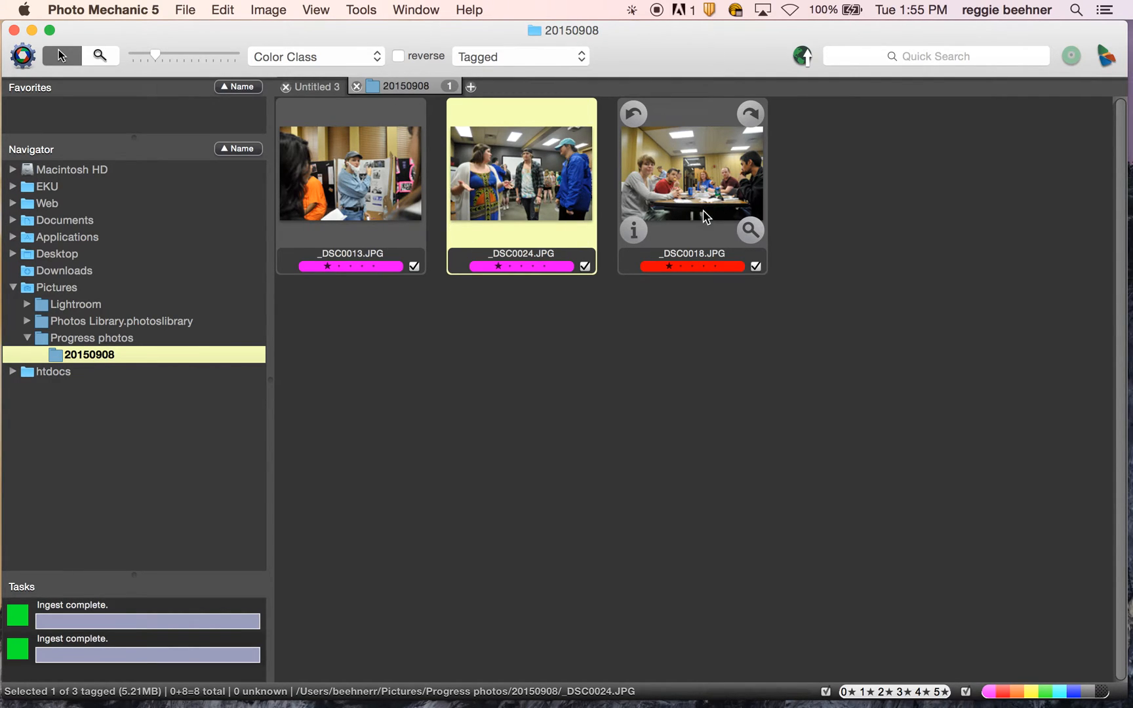
mouse_move(505, 344)
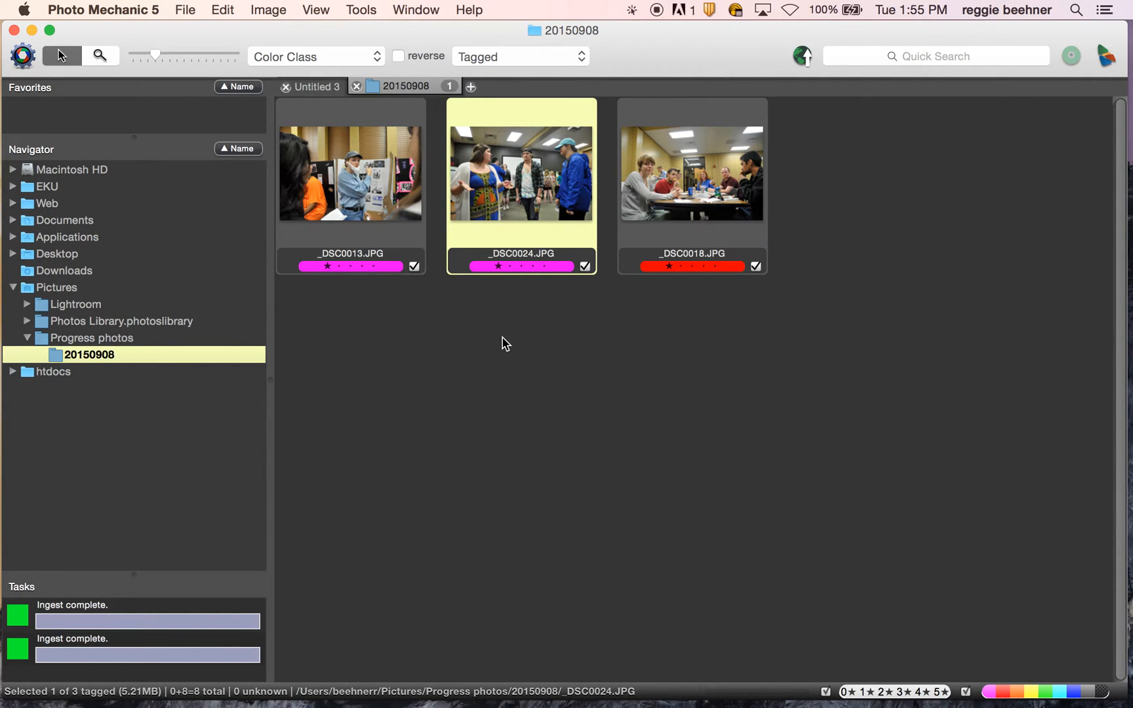
mouse_move(548, 382)
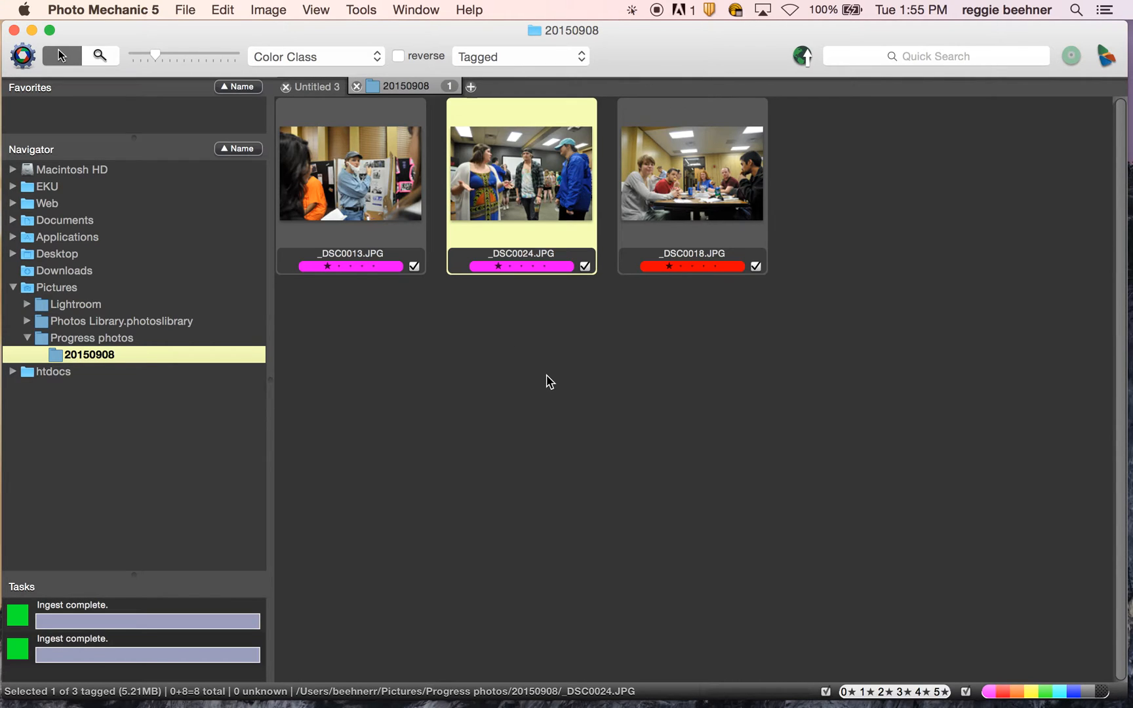
mouse_move(372, 179)
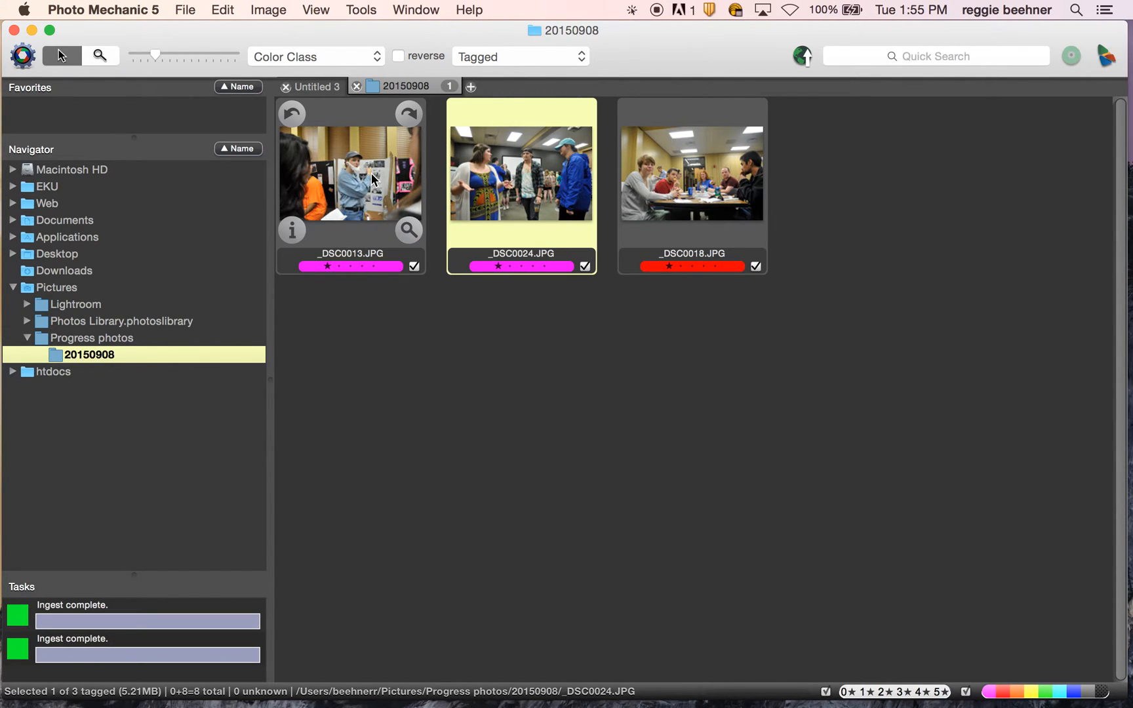
mouse_move(598, 173)
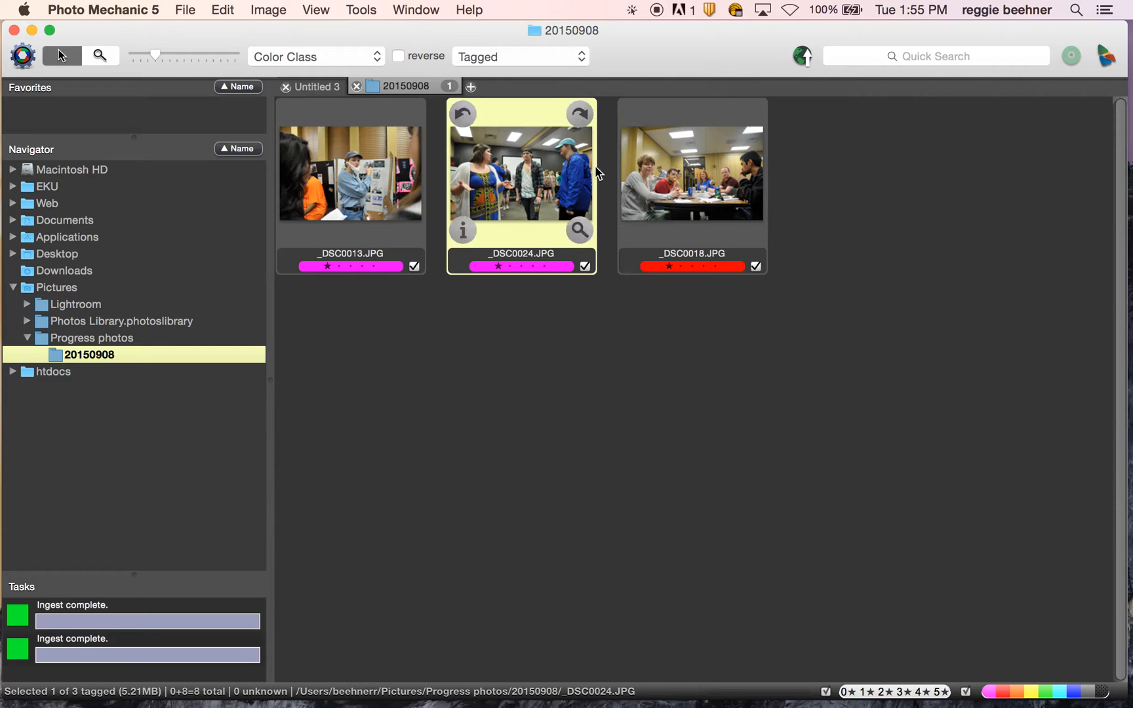
mouse_move(336, 200)
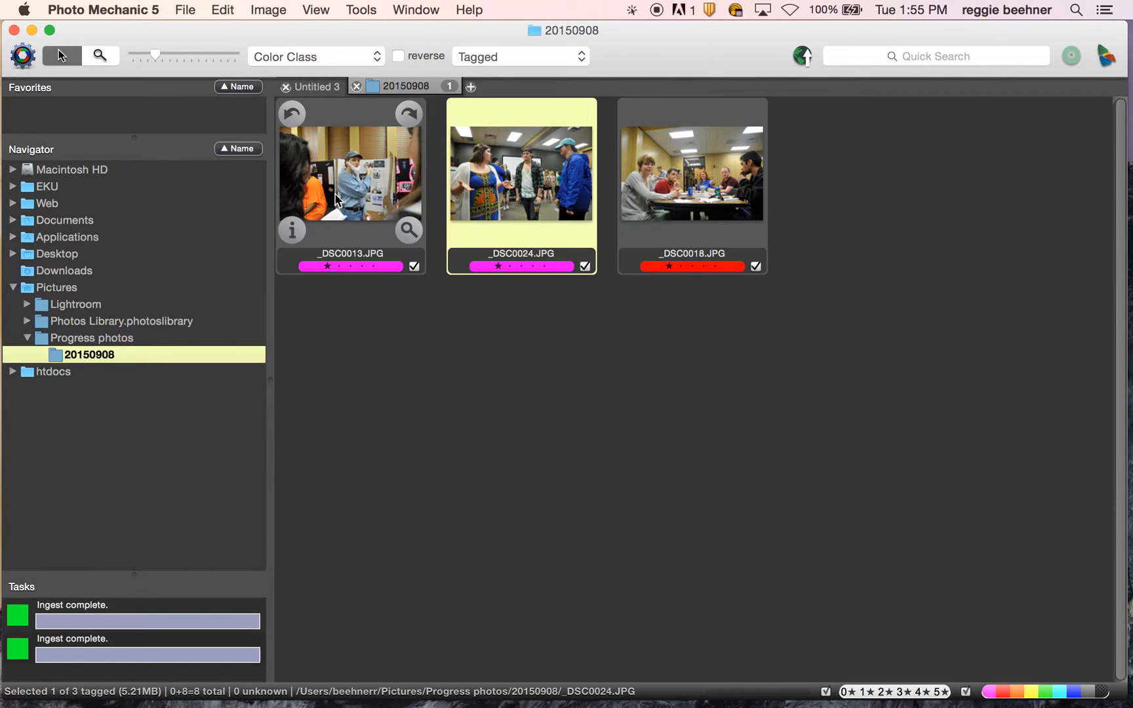
mouse_move(403, 183)
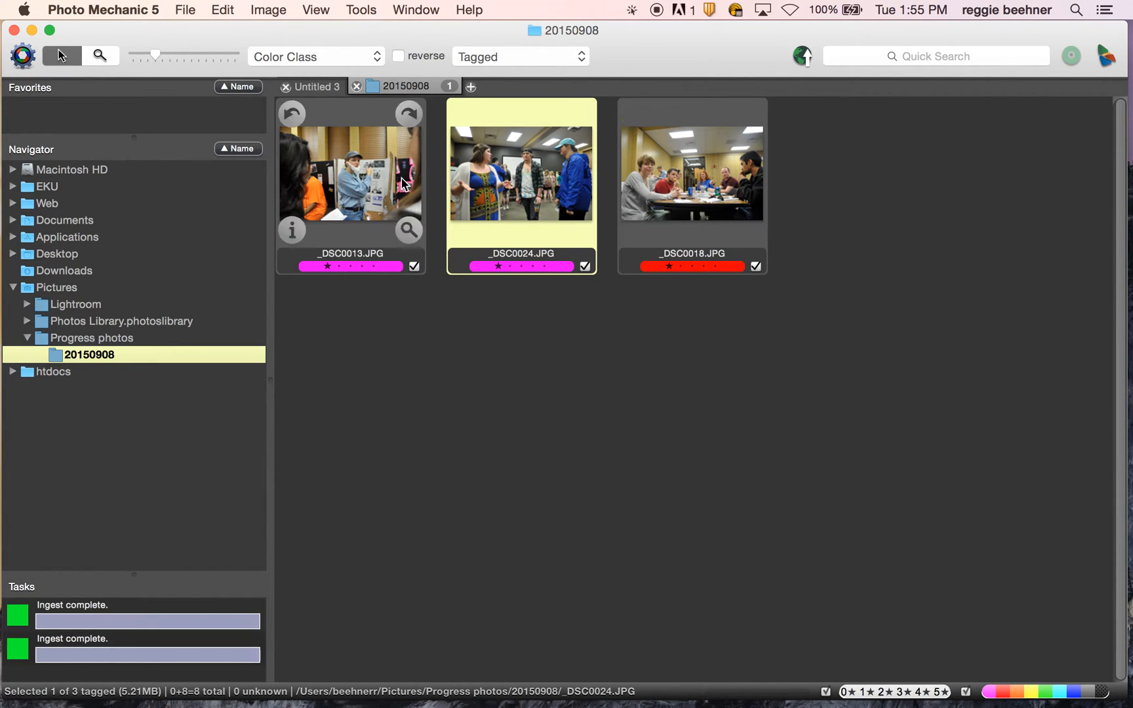
mouse_move(438, 187)
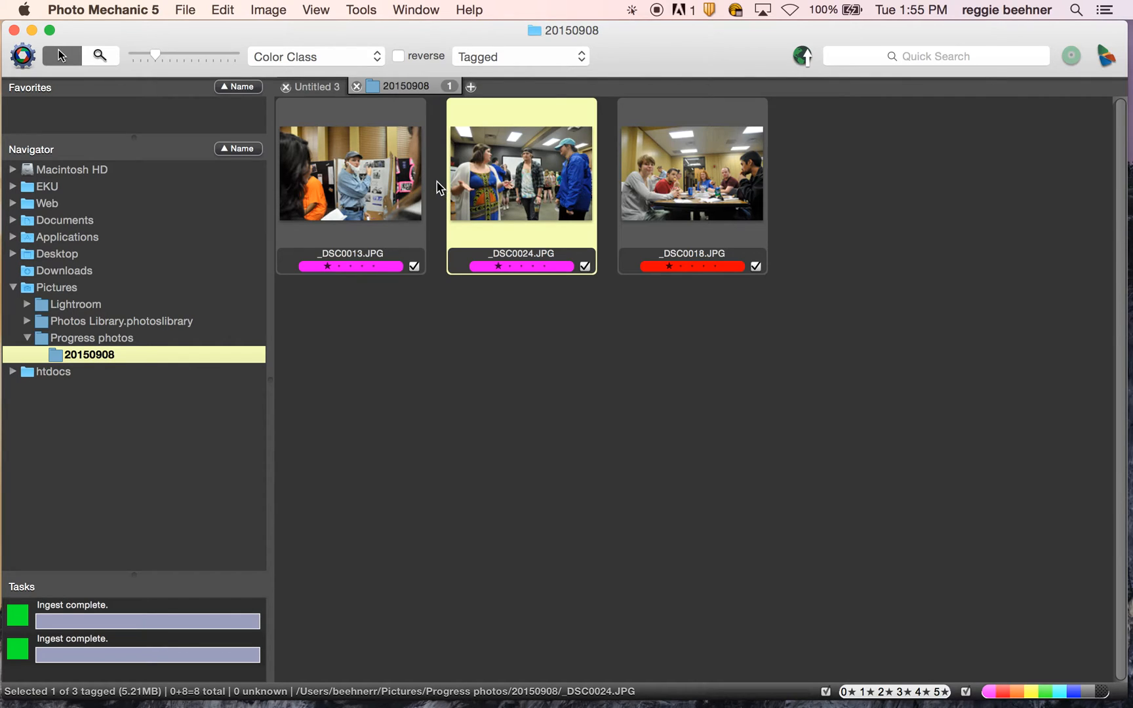
mouse_move(324, 188)
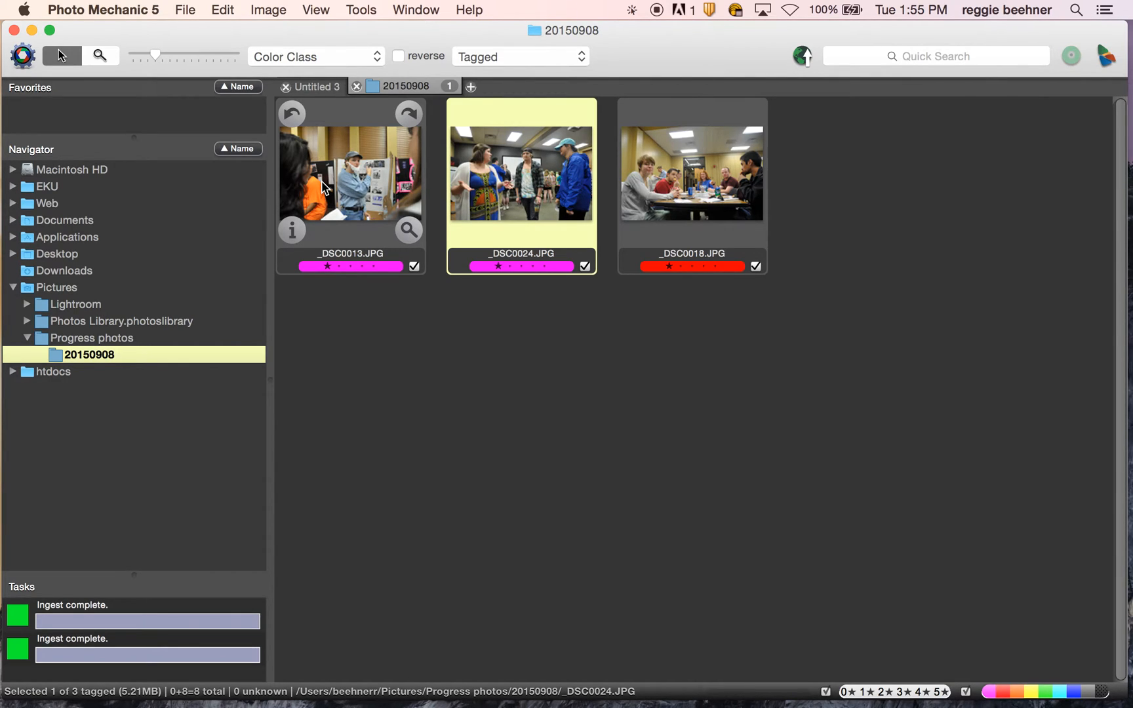
- Show the pink-classed _DSC0013 full-size as photo 1 of 3
double_click(350, 173)
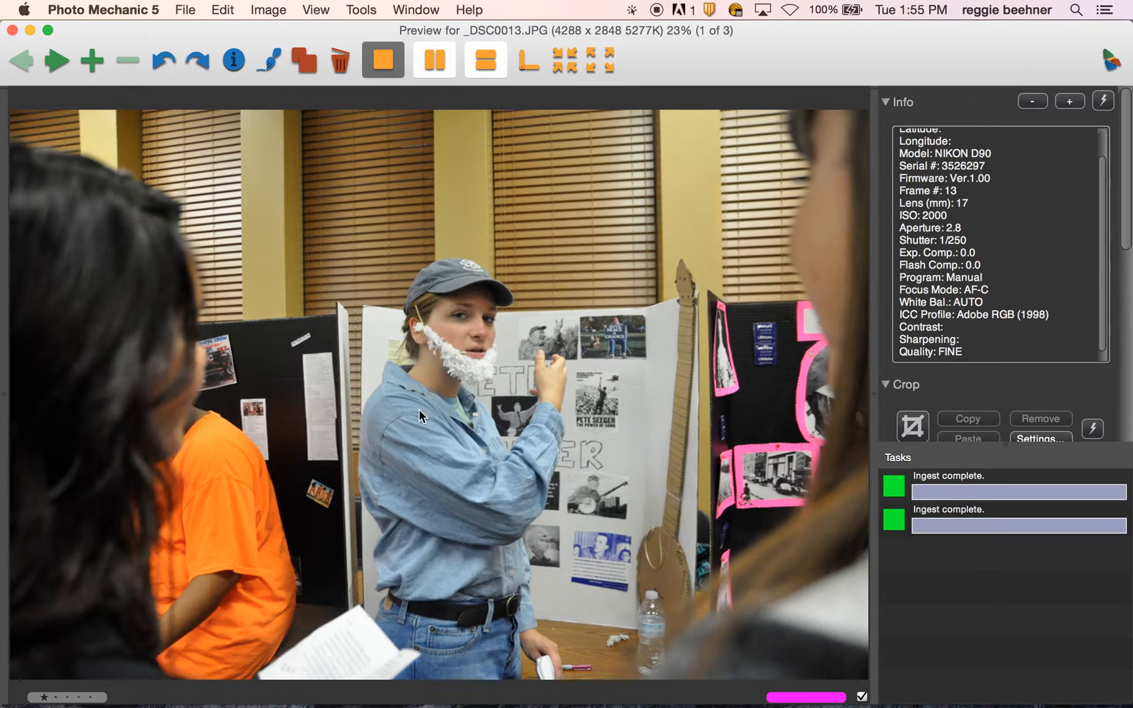
mouse_move(250, 238)
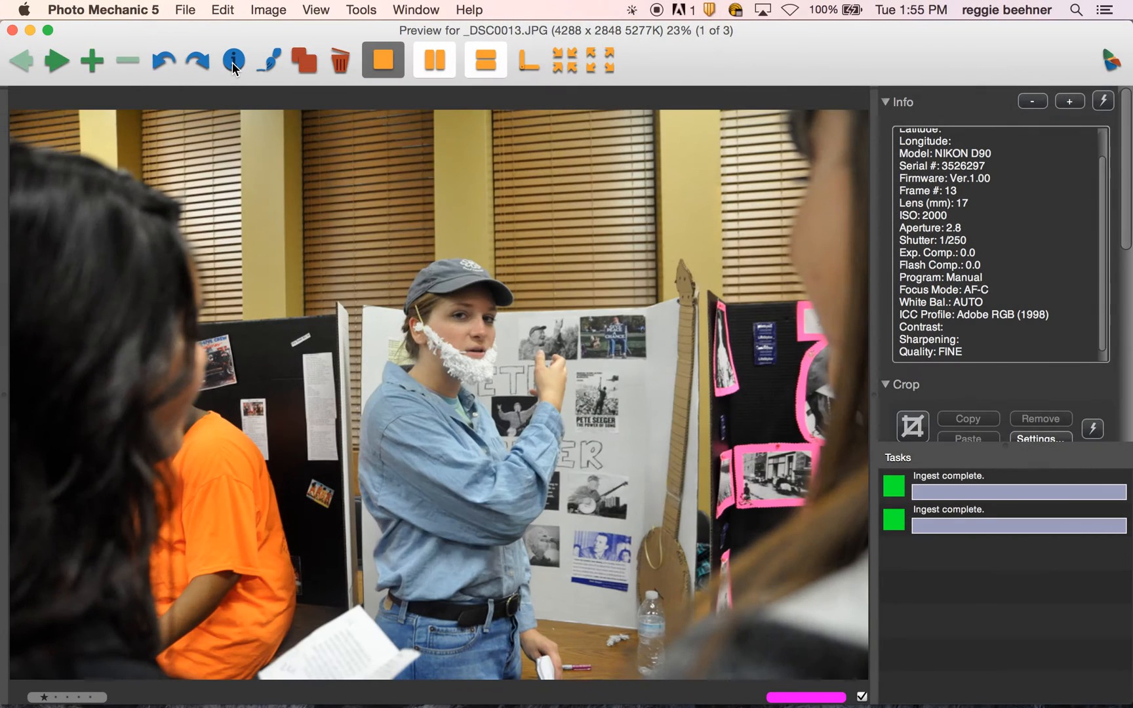
- View _DSC0013's empty IPTC caption form and cancel out without changes
click(233, 61)
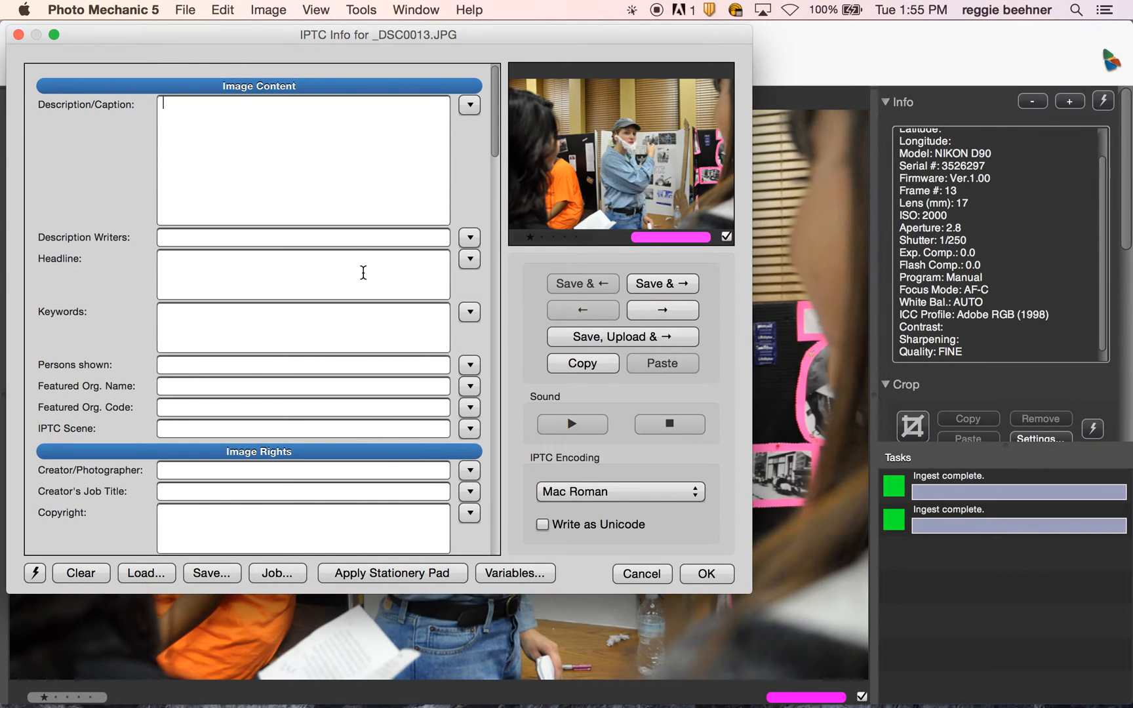
mouse_move(152, 169)
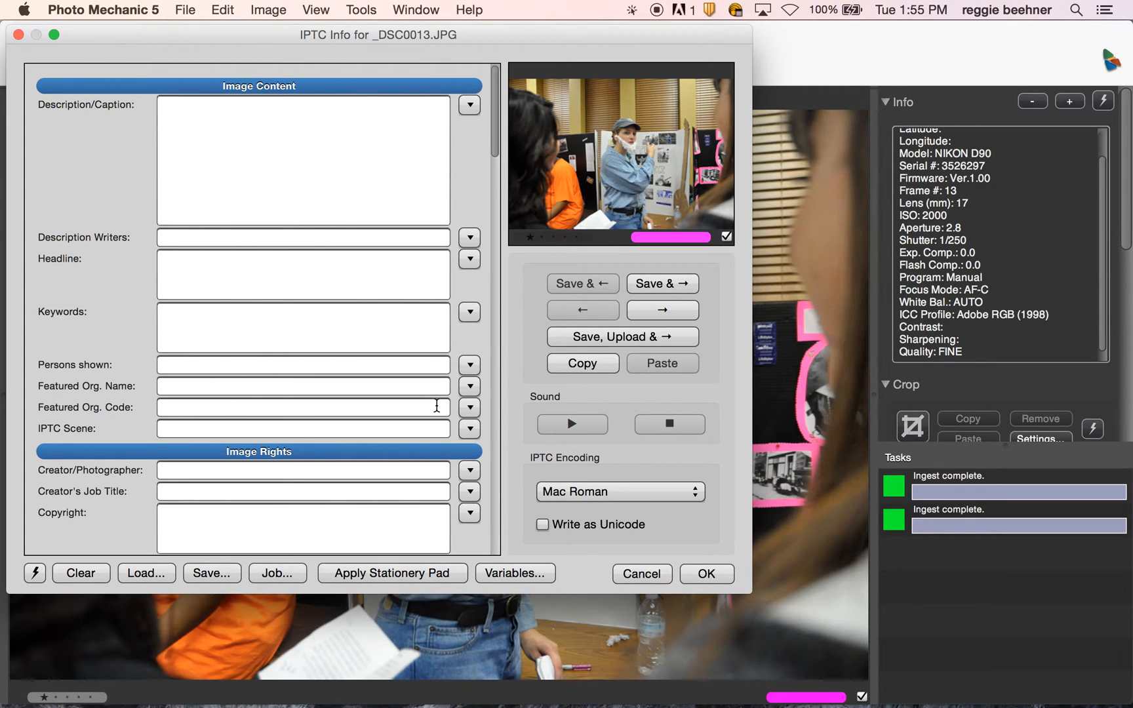
click(641, 573)
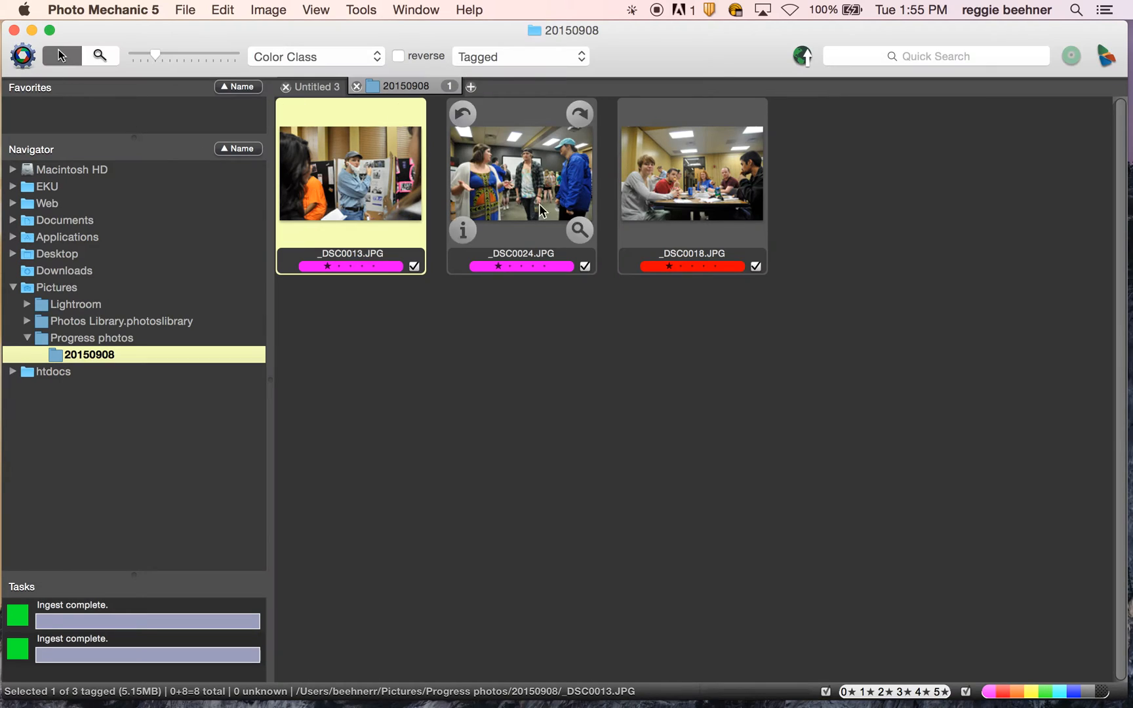
- Show all photos, tag the window photo ending in -0004, and return to the four-photo Tagged view
click(520, 56)
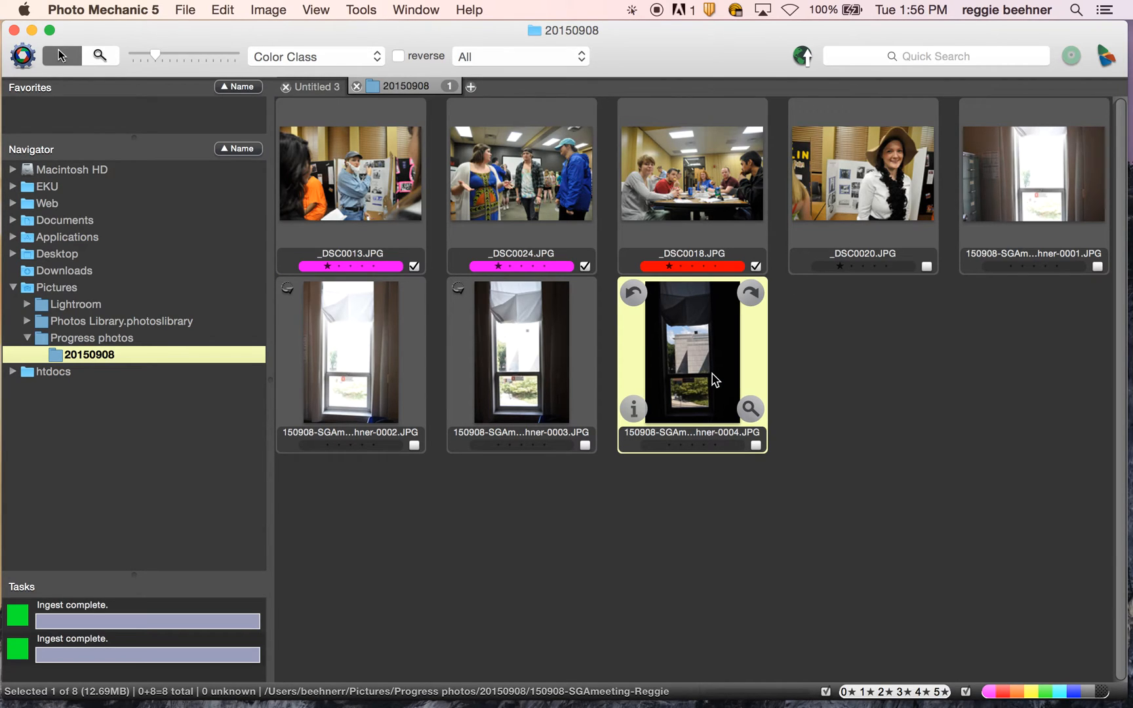
click(755, 445)
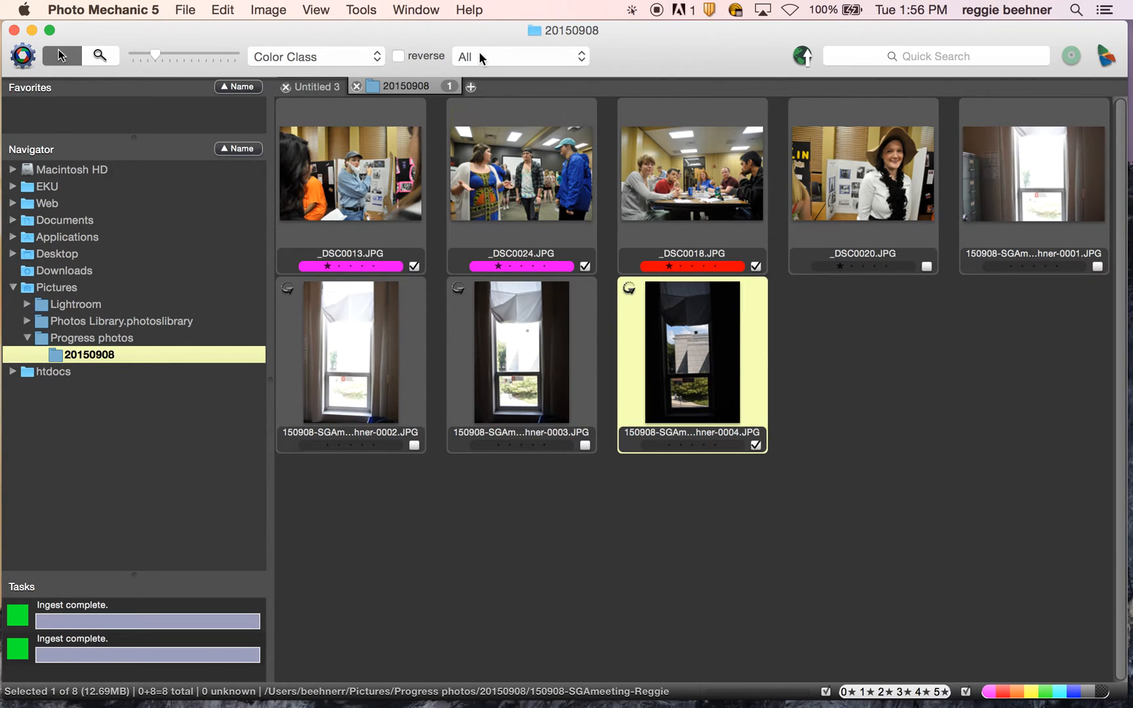
click(519, 56)
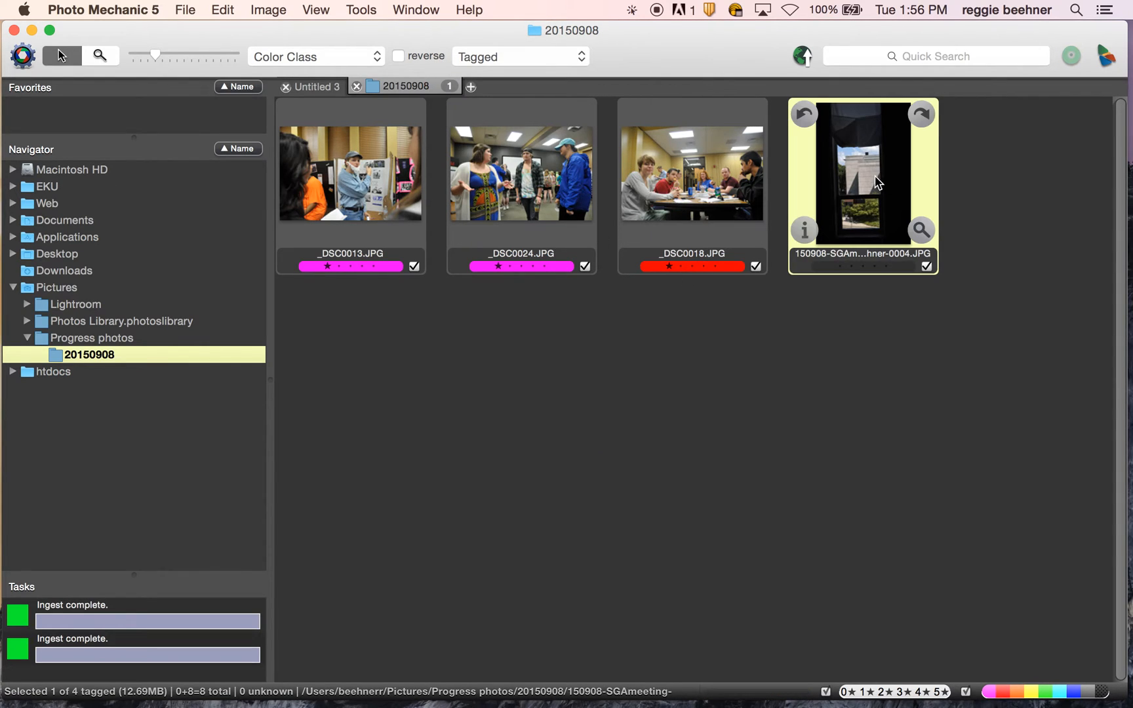
double_click(862, 173)
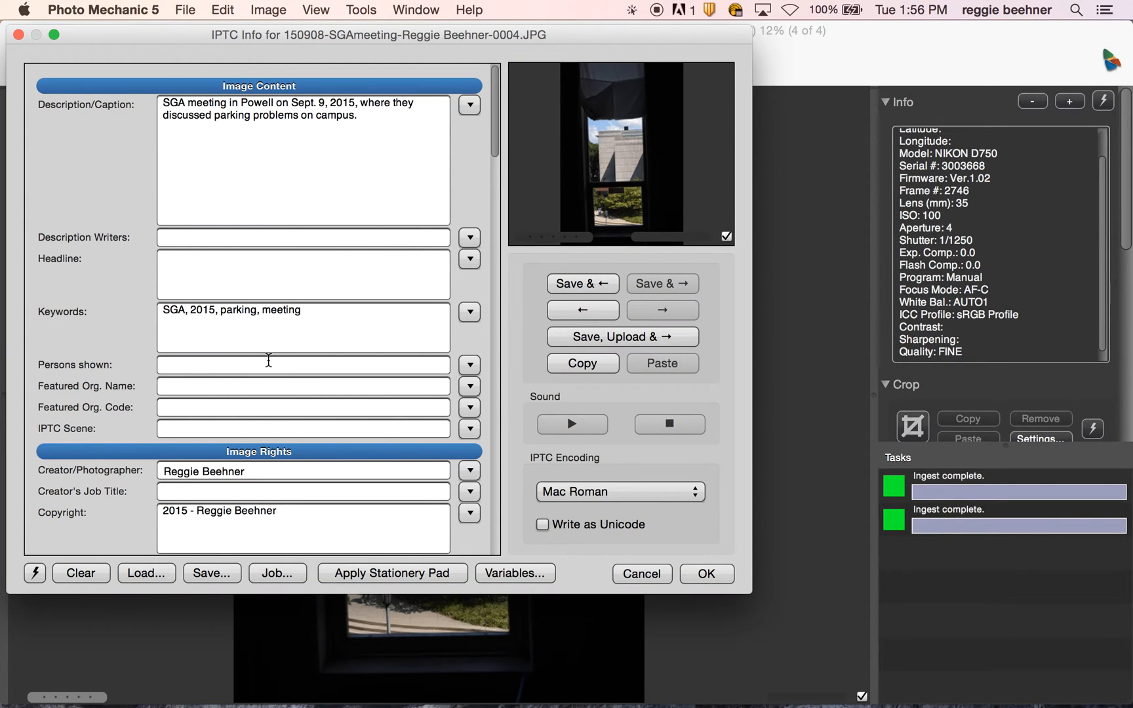
mouse_move(306, 175)
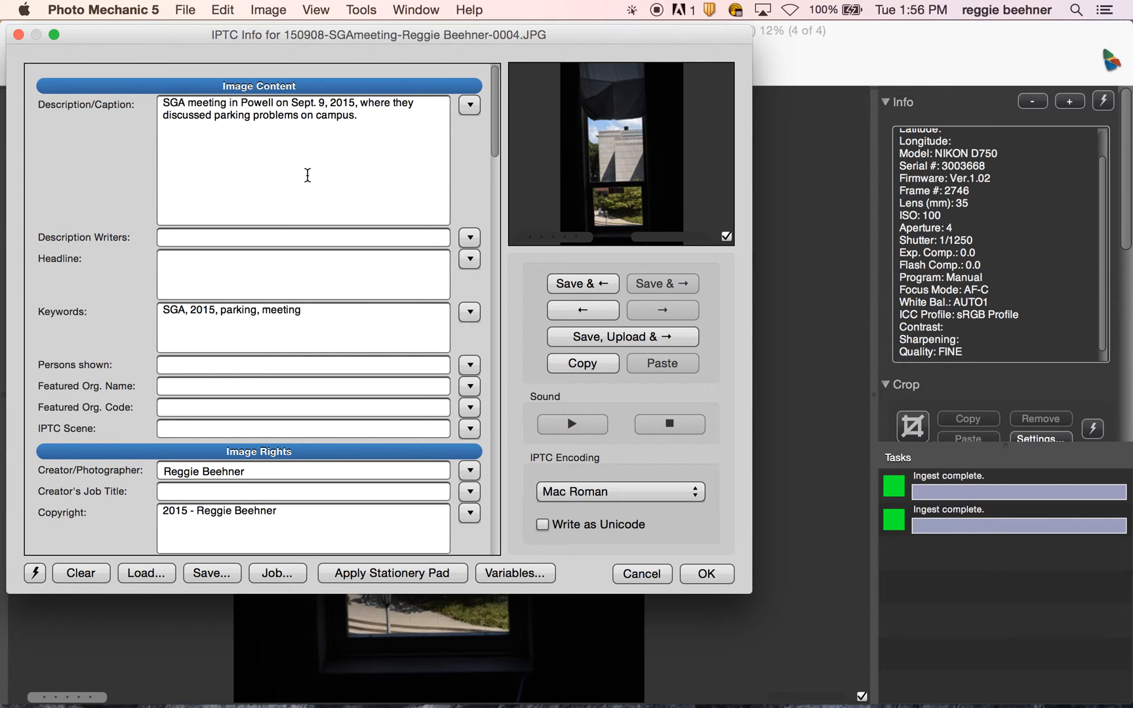
mouse_move(615, 185)
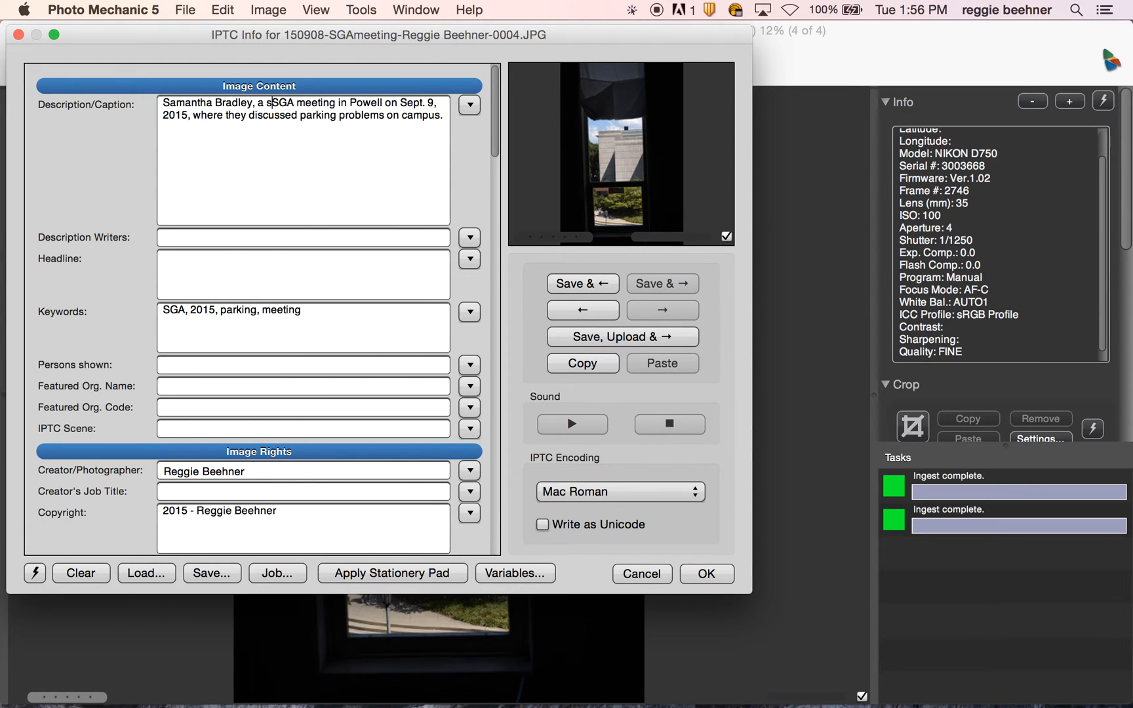
text(ophomore)
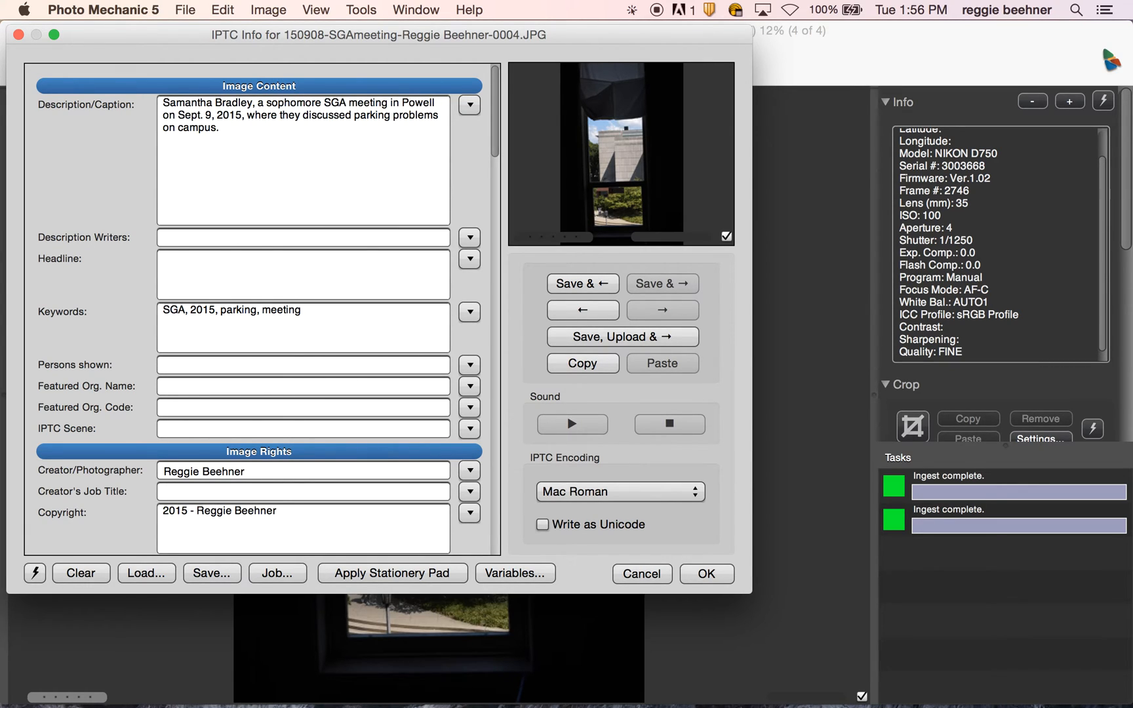
text(nursing major from Lexingt)
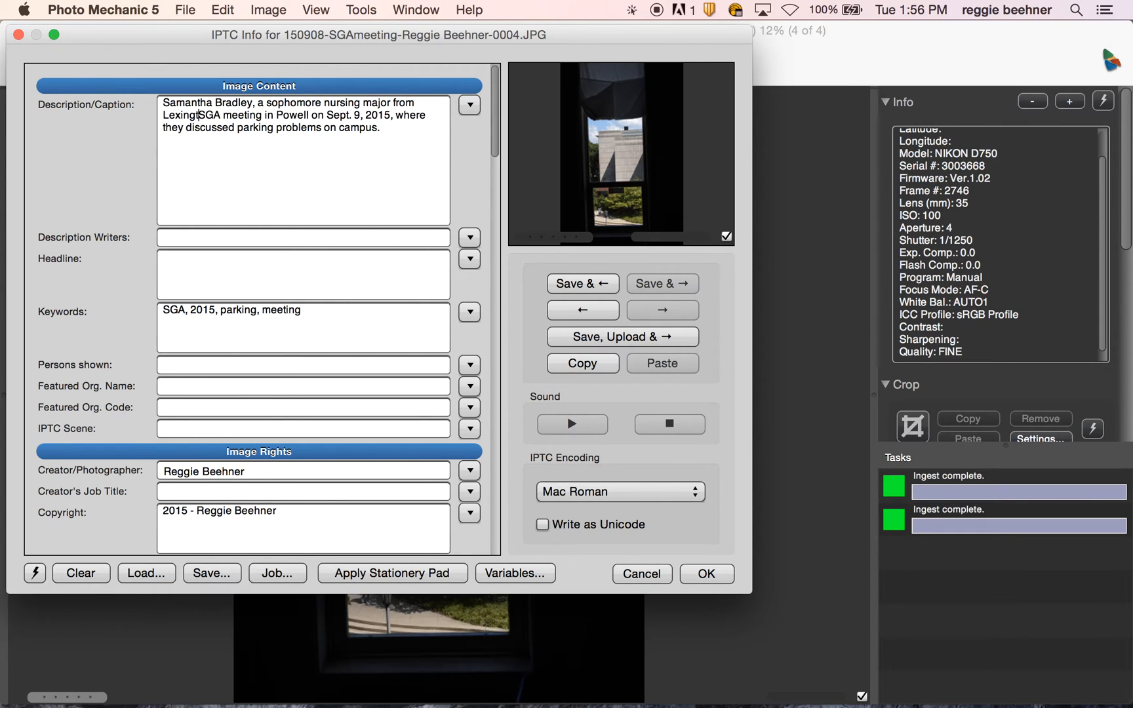
text(,)
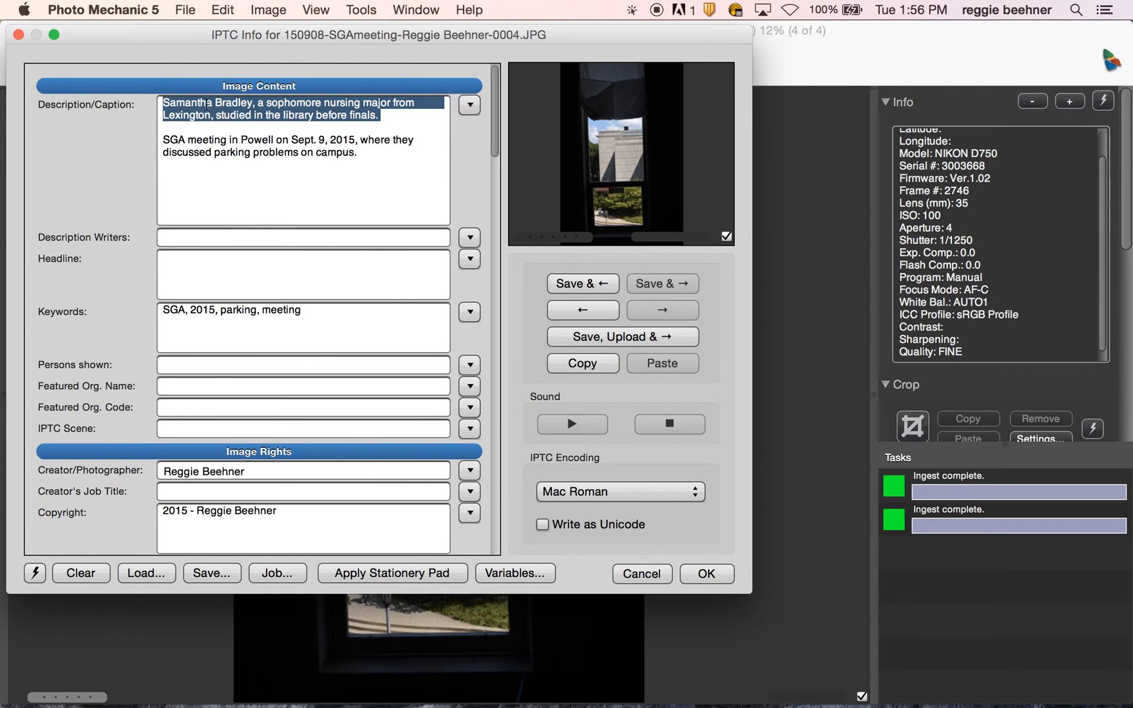
mouse_move(252, 117)
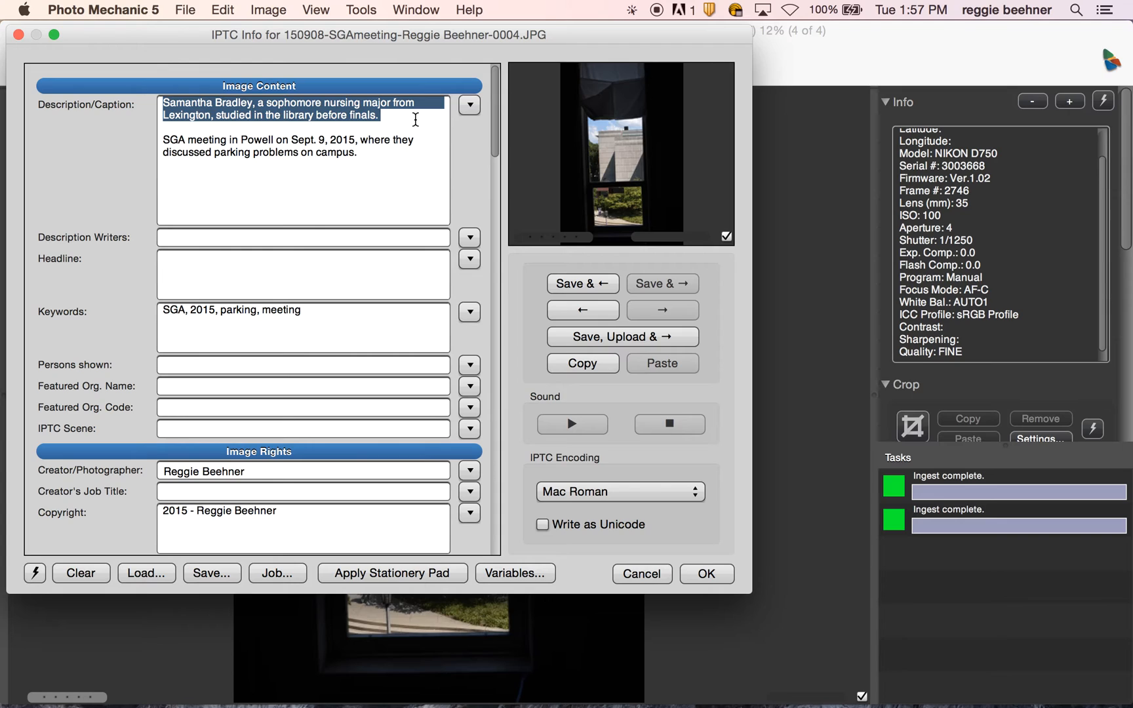
click(379, 114)
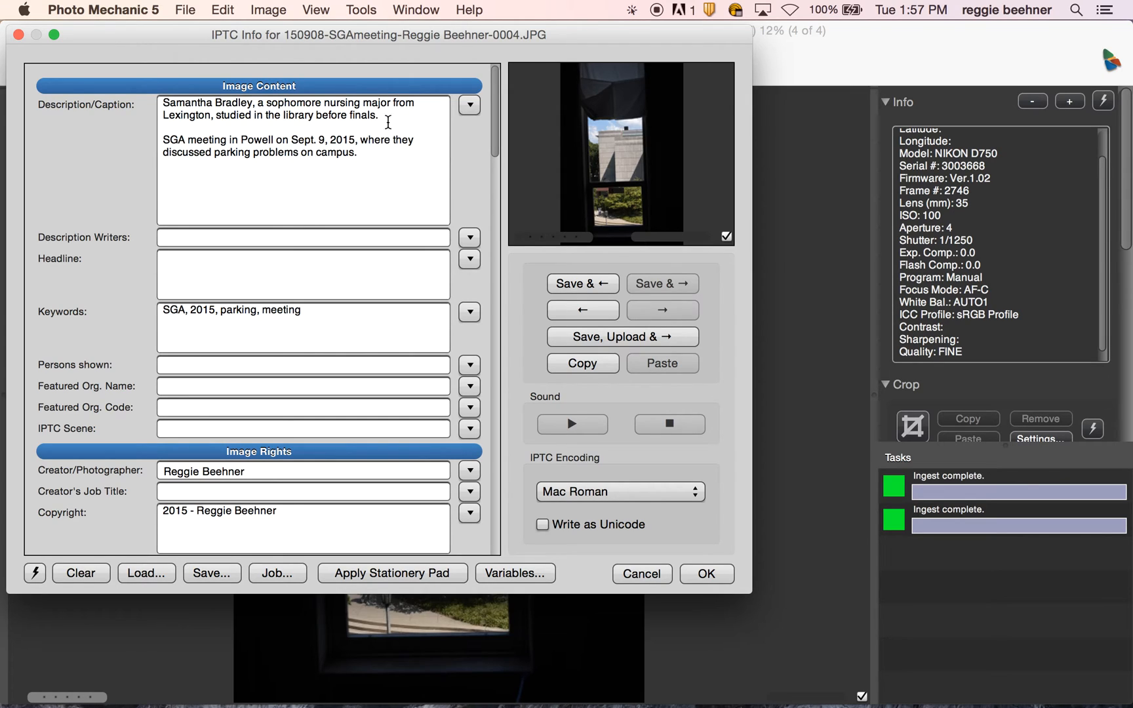
click(388, 118)
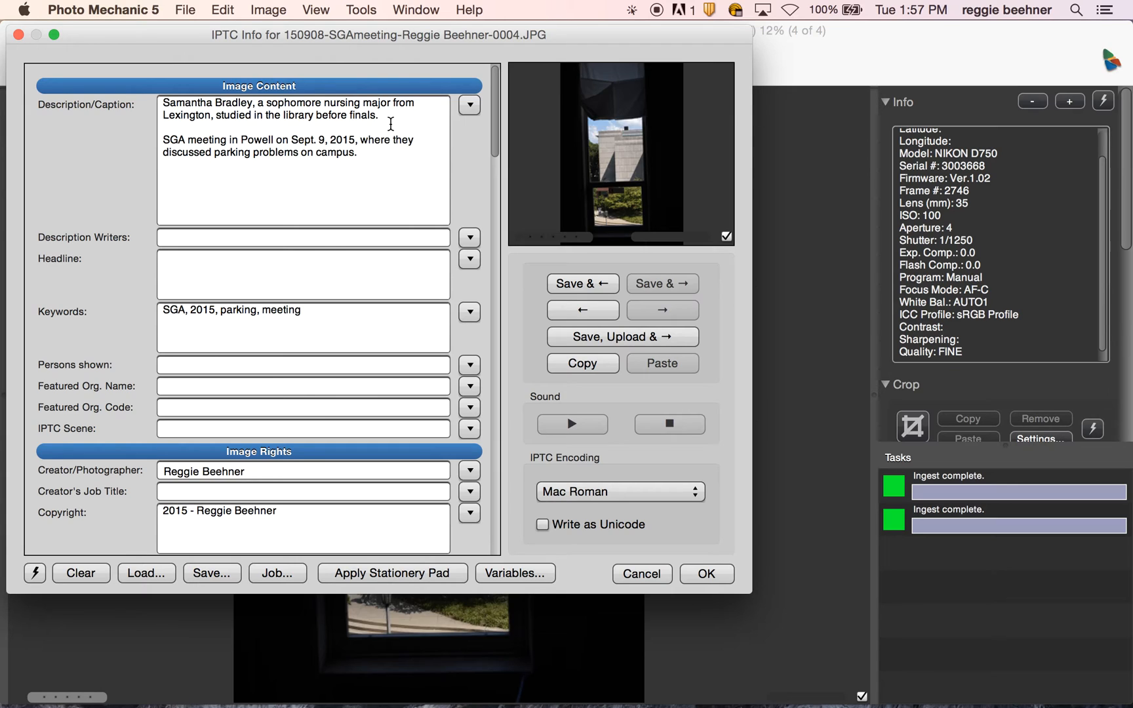
mouse_move(385, 220)
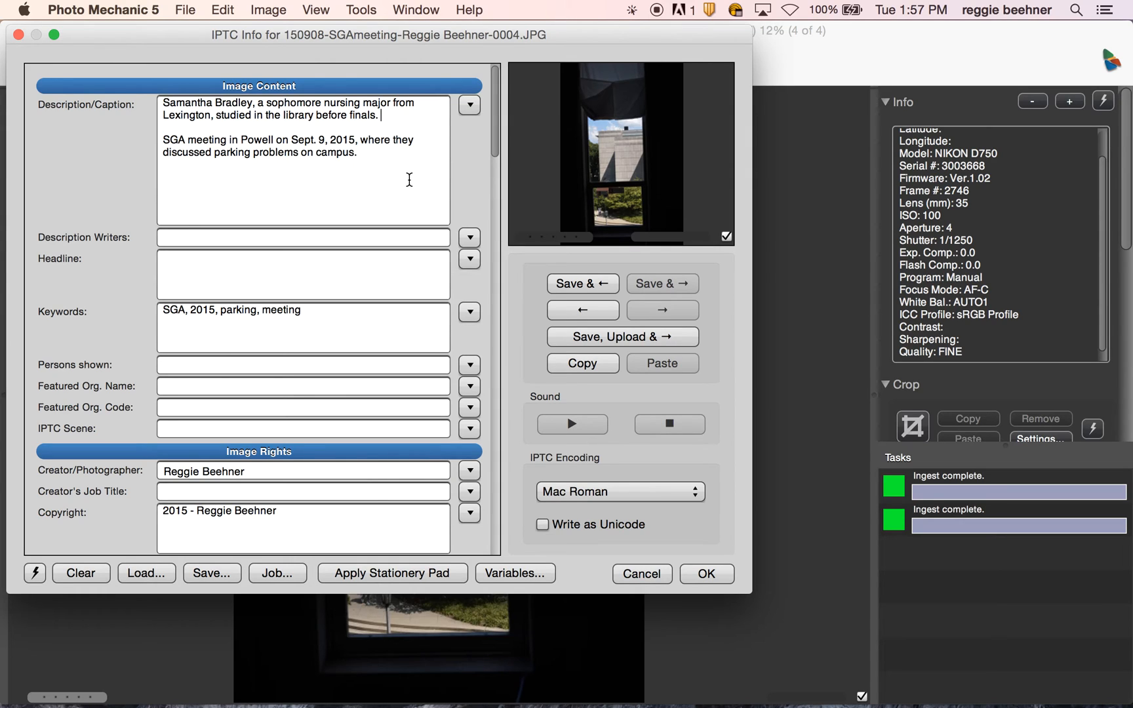
mouse_move(230, 154)
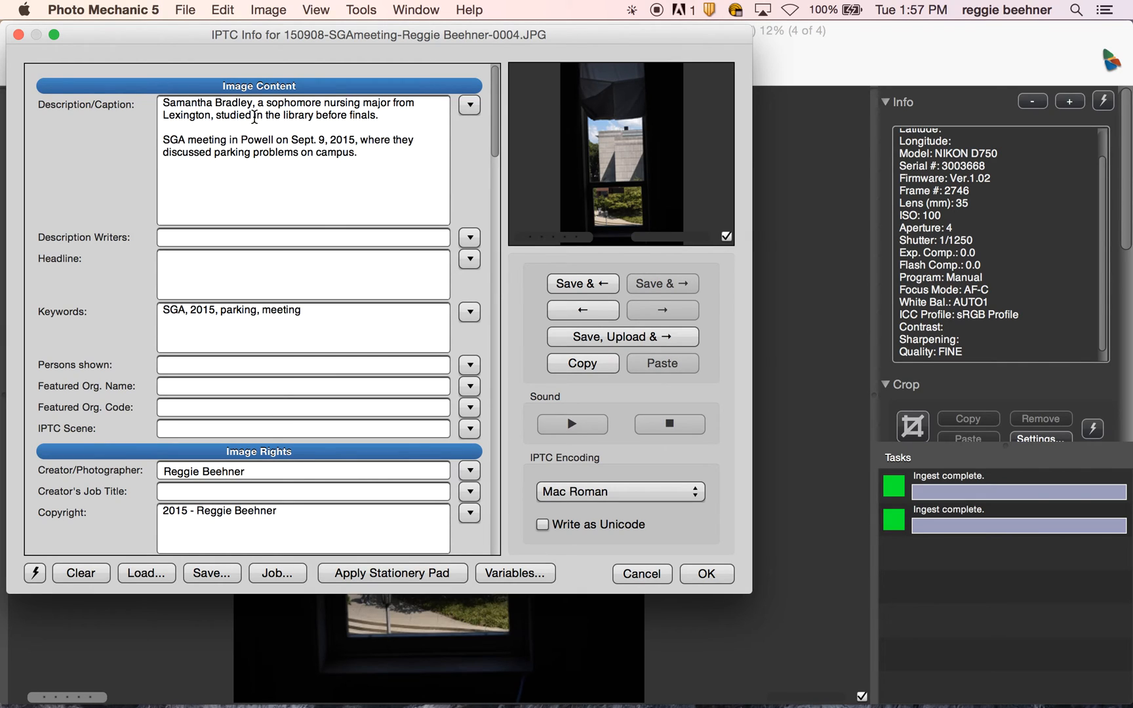
- Save the -0004 photo's new caption with OK and return to the four tagged photos
drag(165, 136, 357, 152)
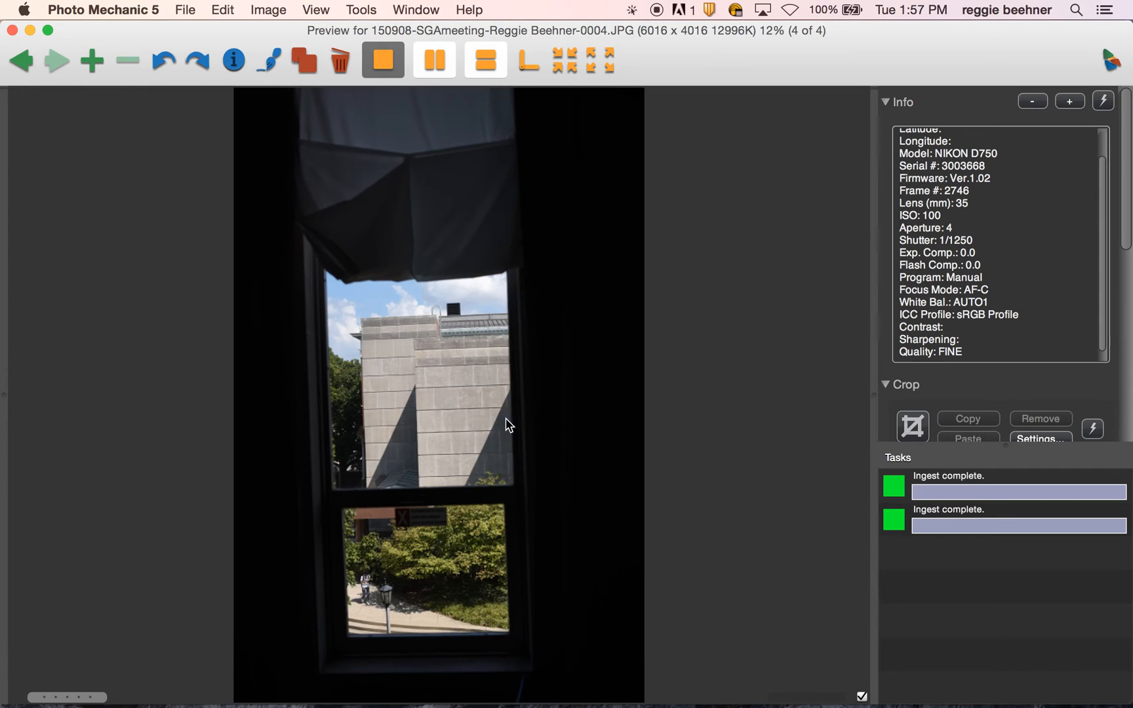
mouse_move(22, 38)
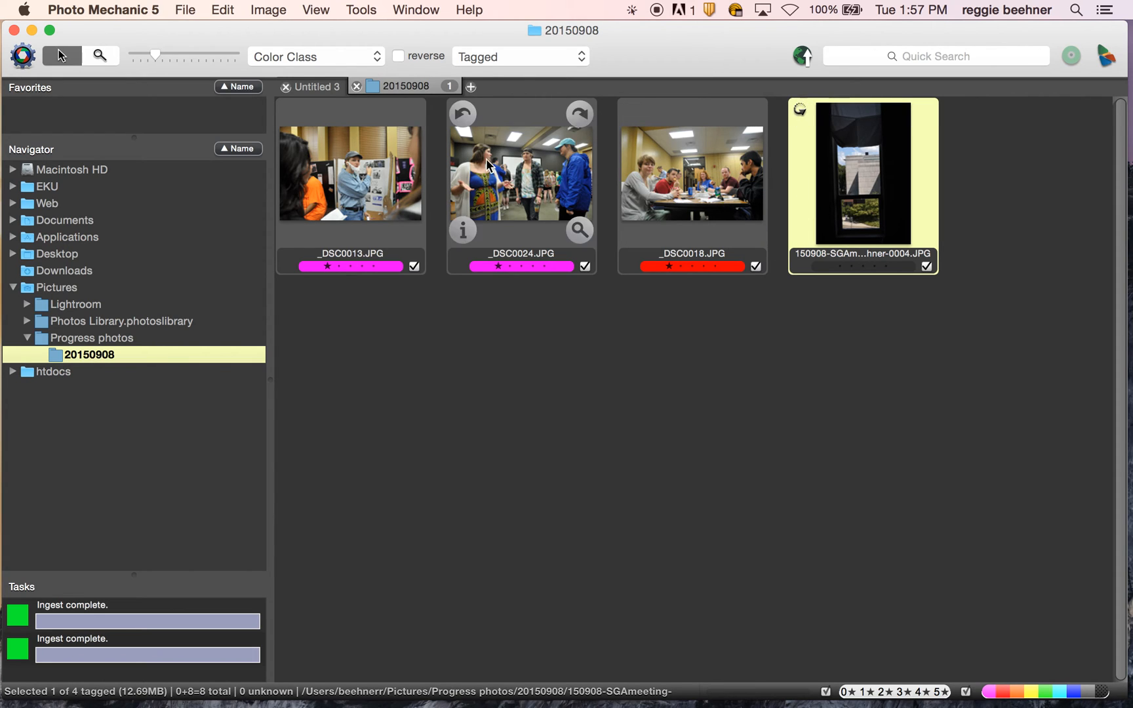
click(350, 173)
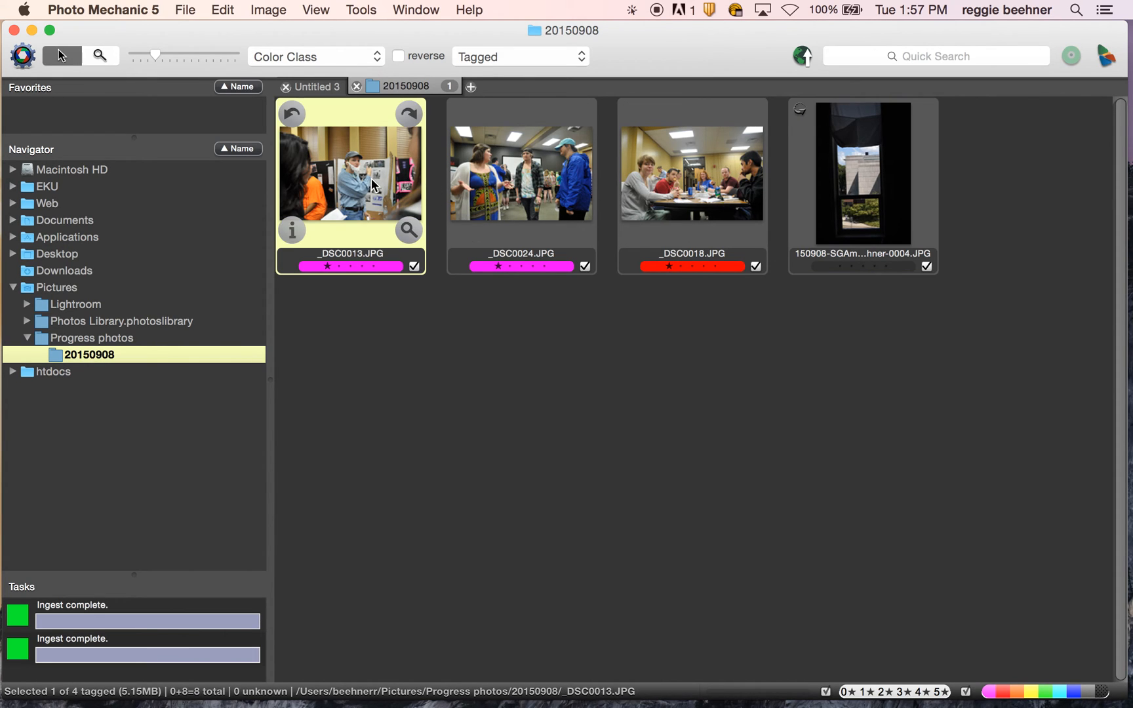
double_click(862, 174)
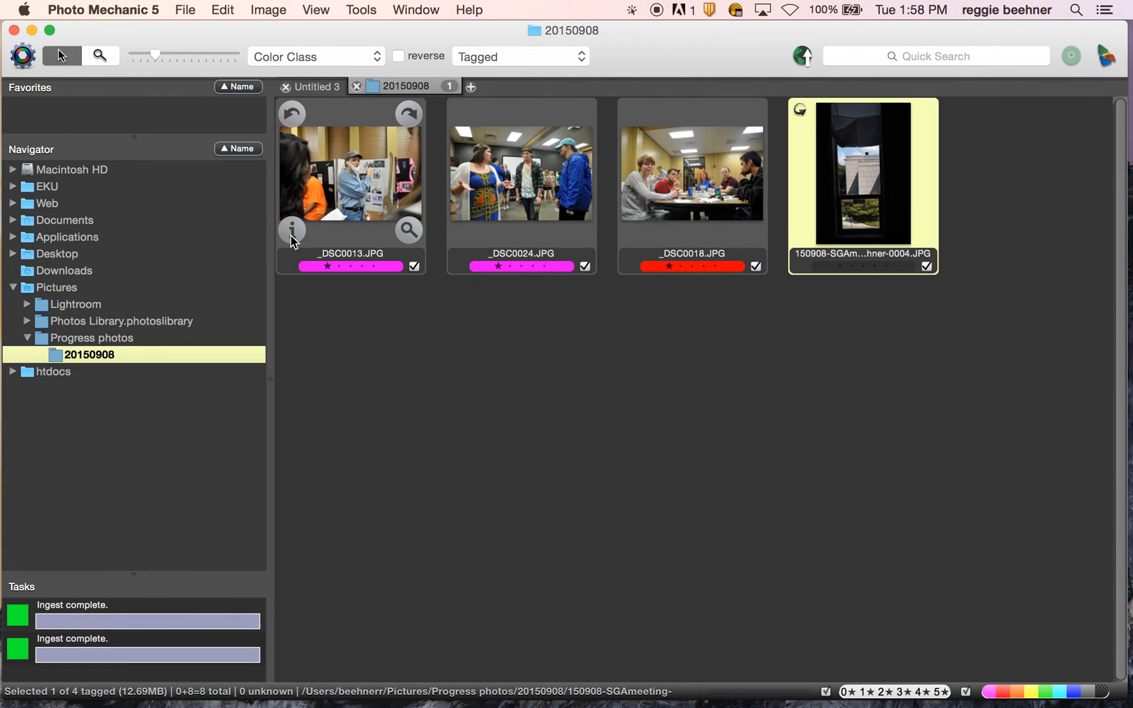
- Check _DSC0013's caption details and confirm them unchanged
click(292, 229)
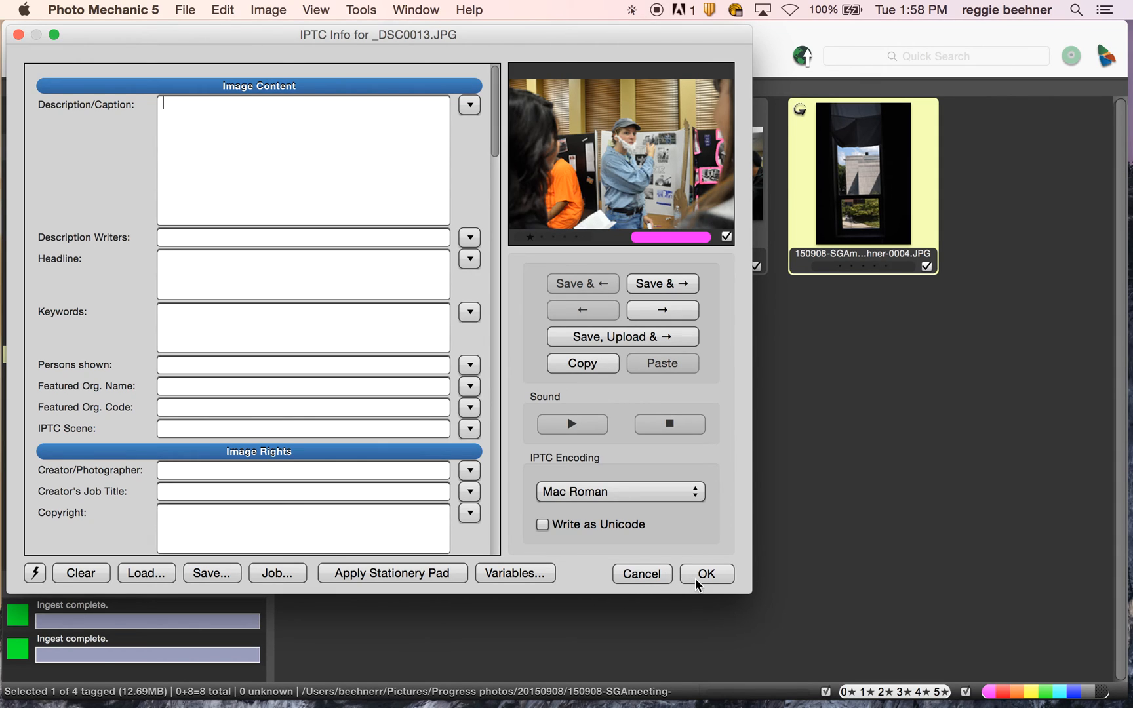
click(706, 573)
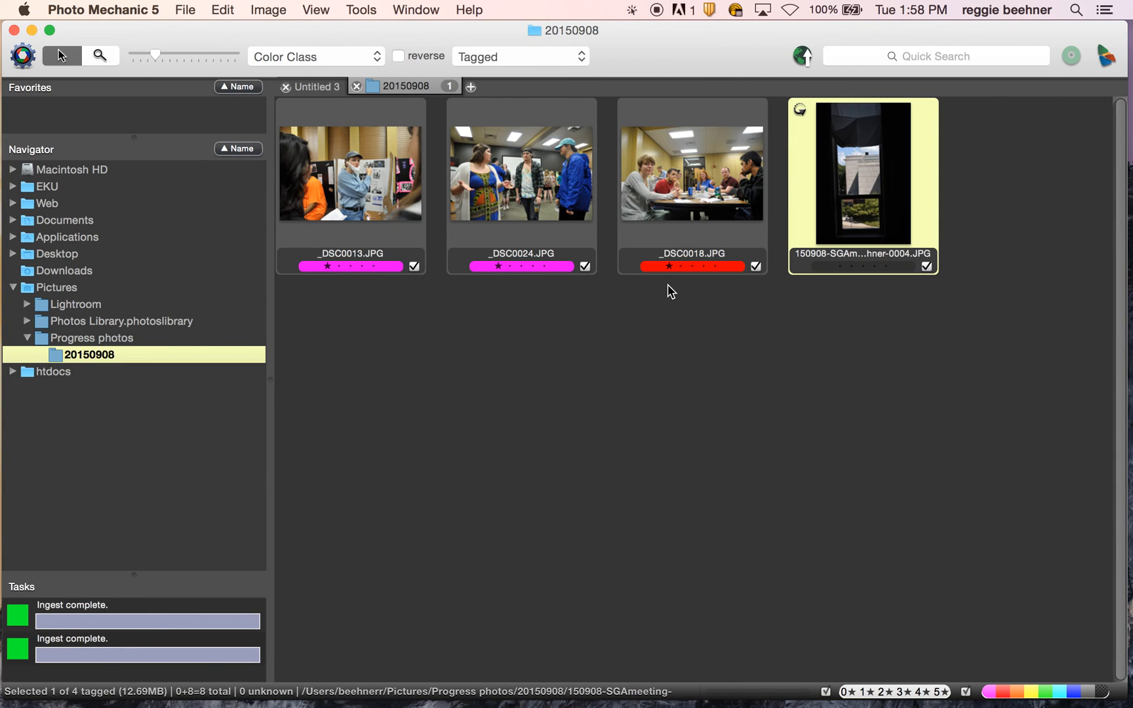
mouse_move(512, 296)
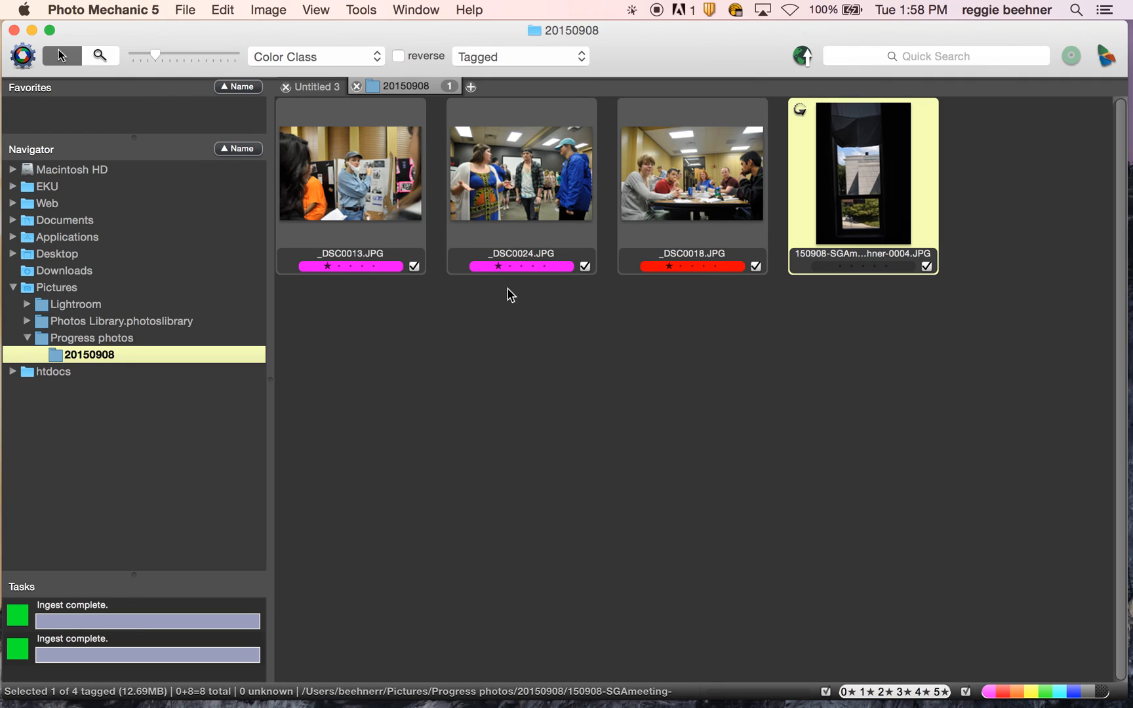
mouse_move(814, 290)
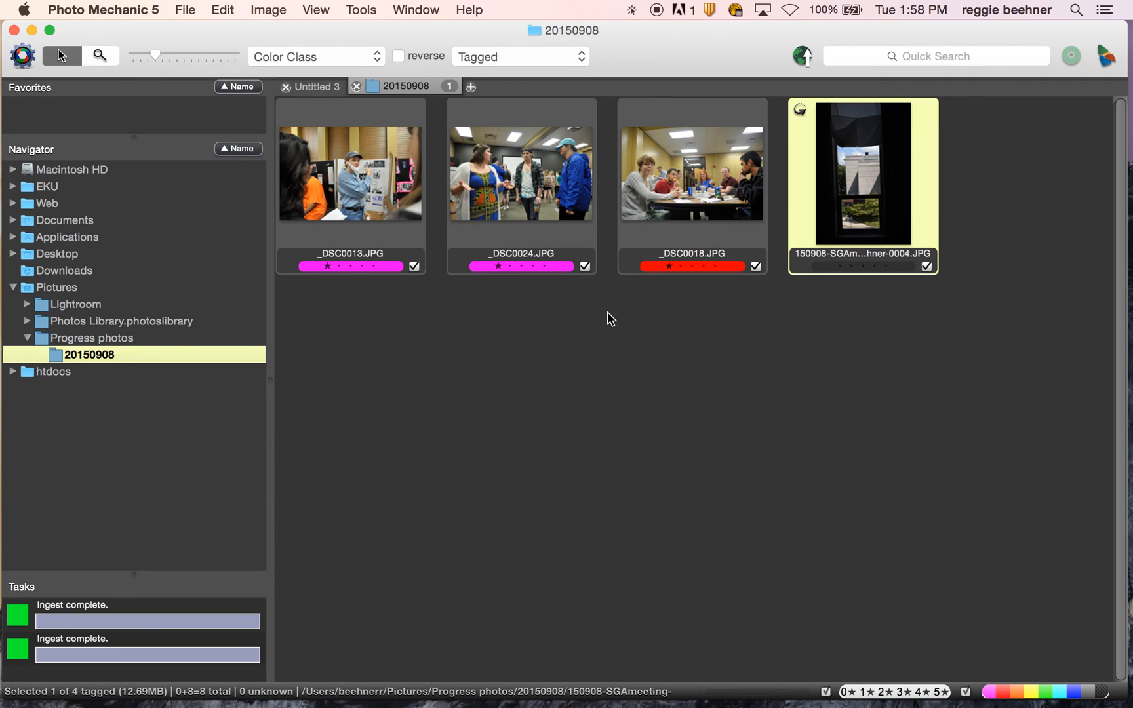
mouse_move(531, 63)
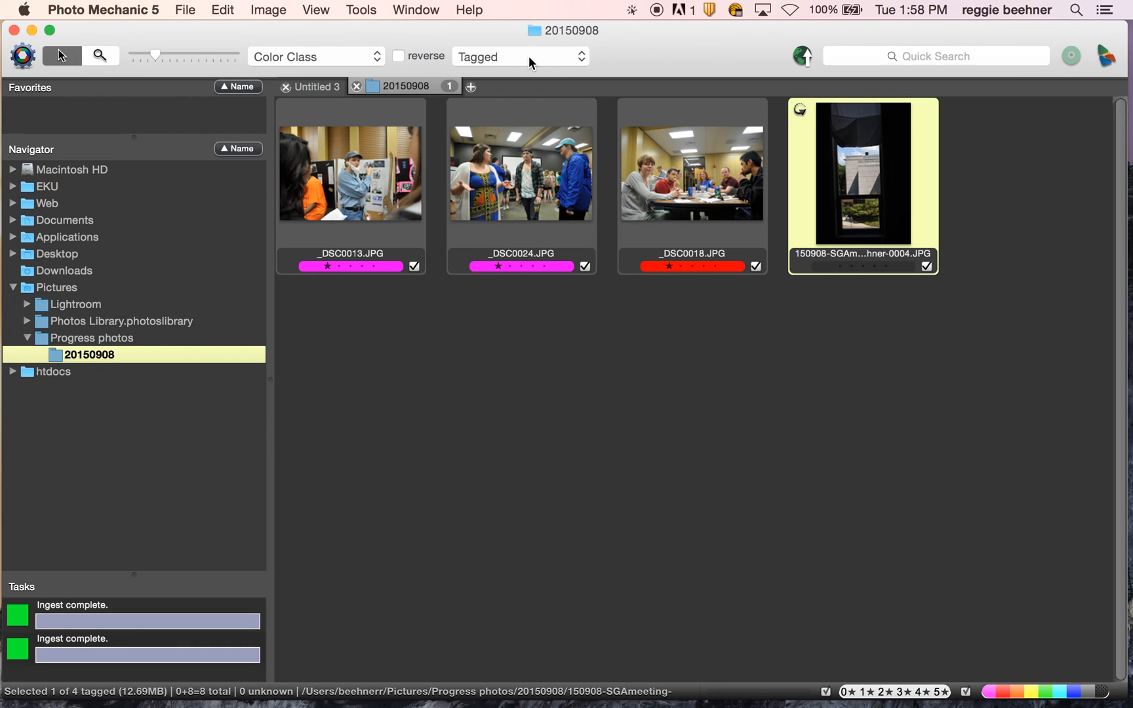
- Filter to Untagged and delete the four untagged photos, confirming the move to the Trash
click(517, 56)
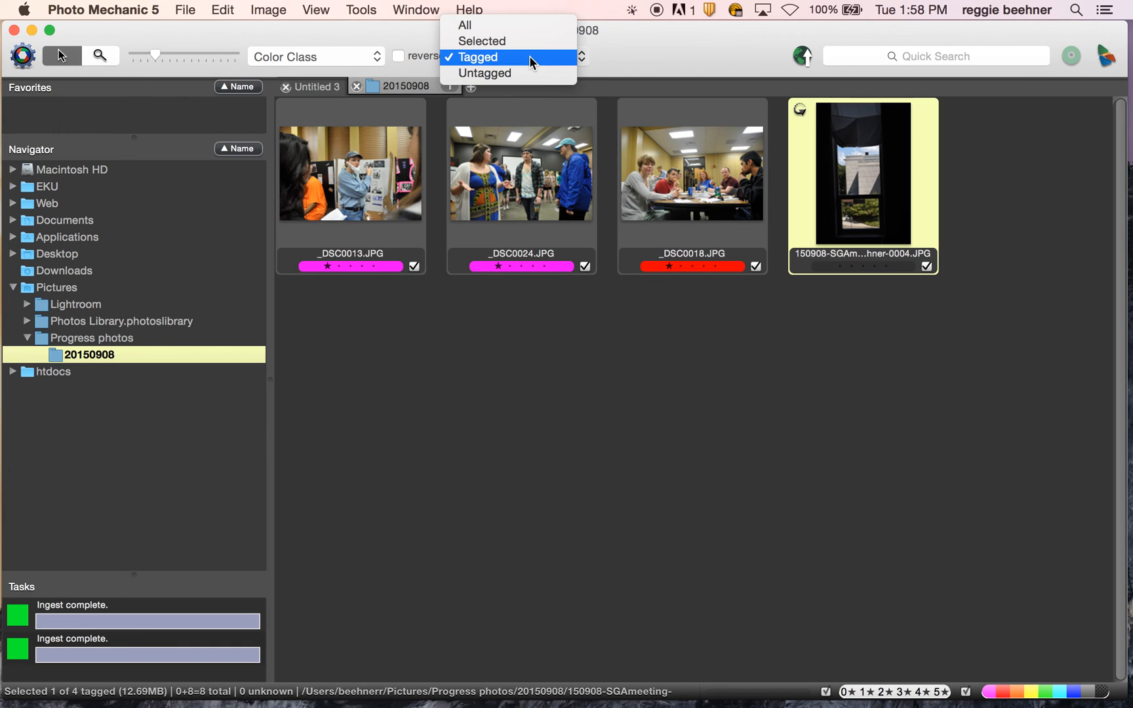
mouse_move(527, 88)
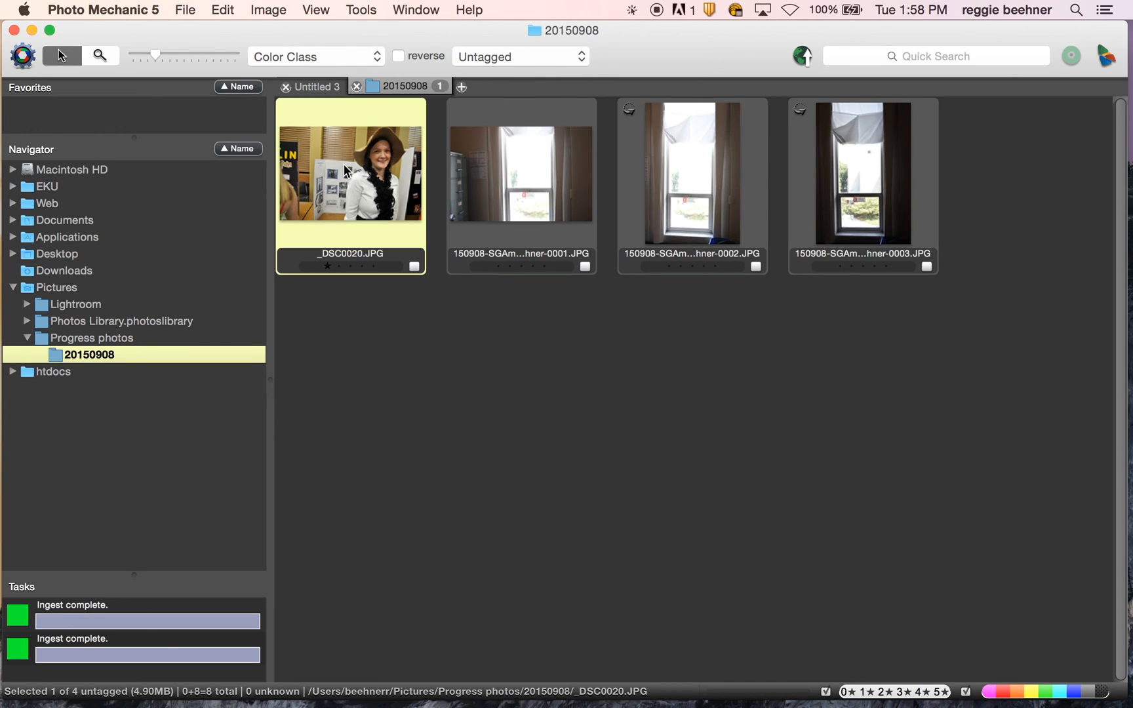
right_click(691, 173)
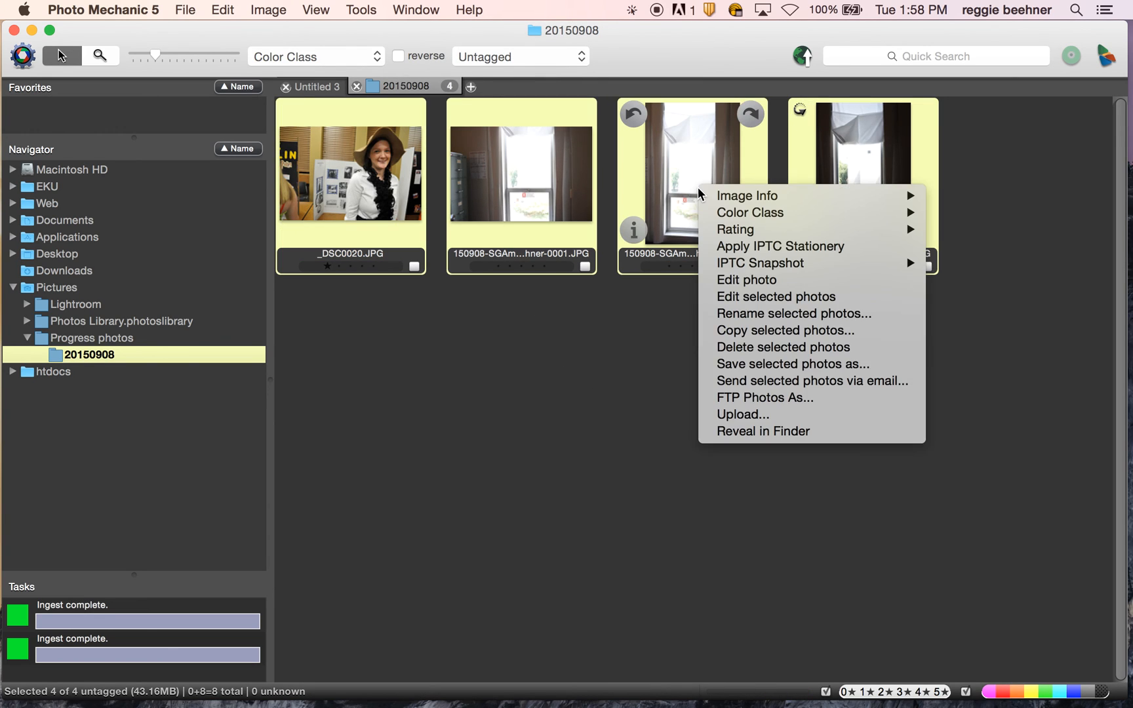
mouse_move(784, 330)
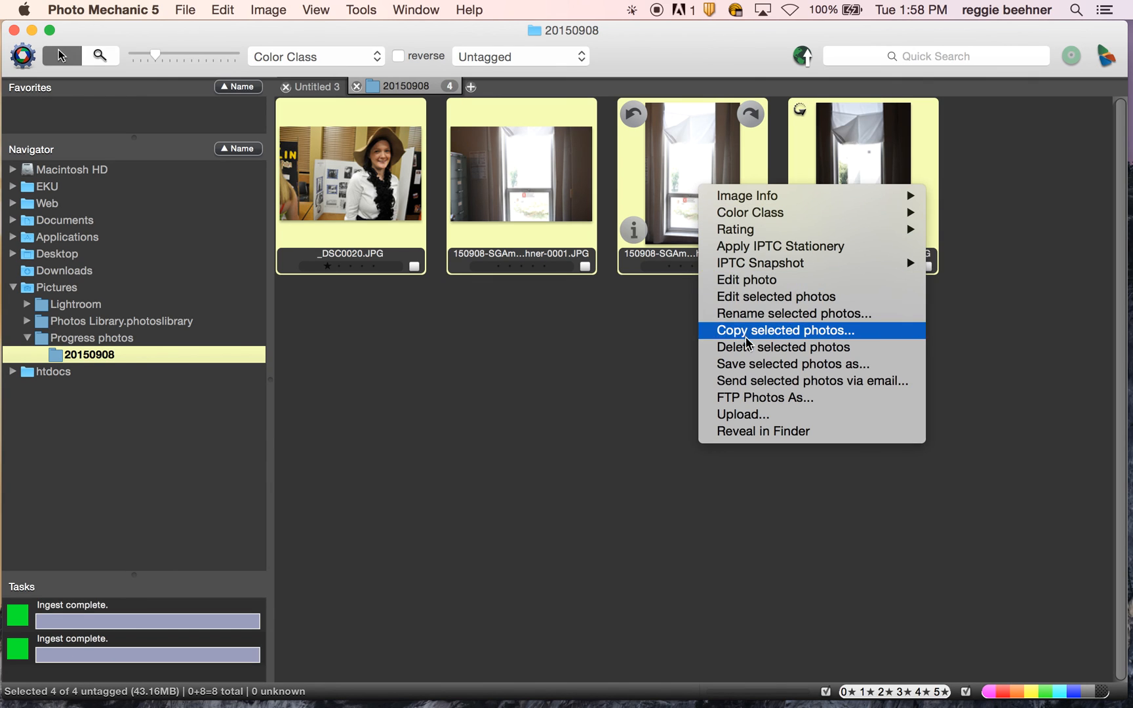
mouse_move(770, 347)
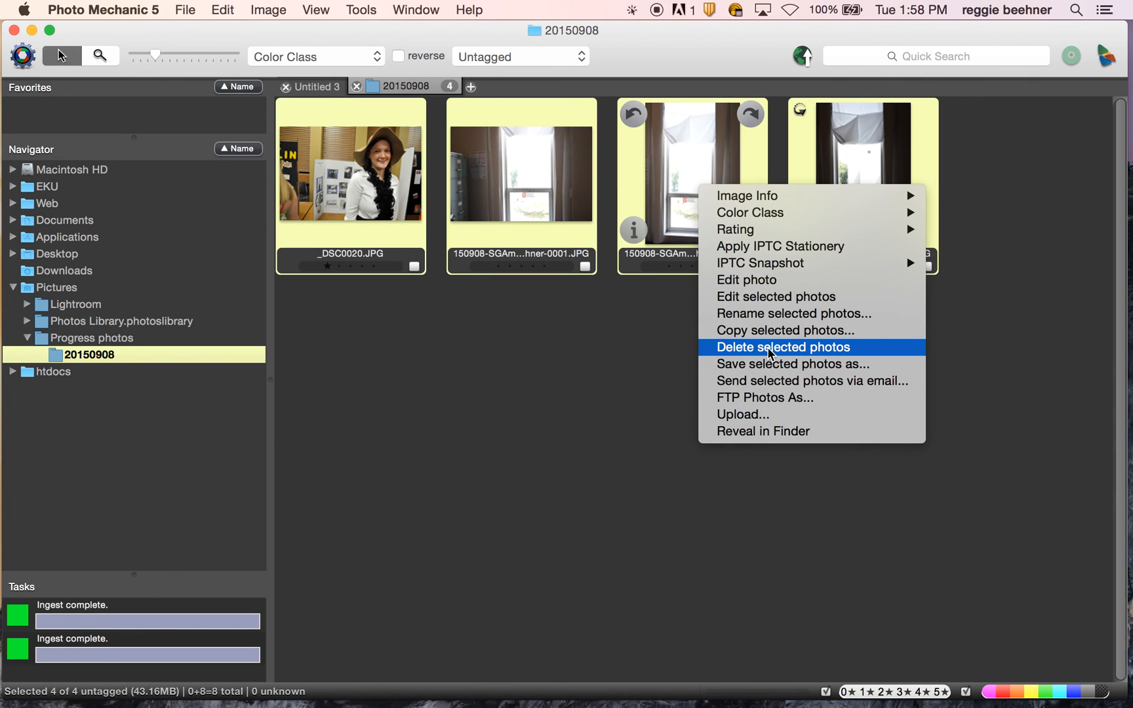
click(781, 348)
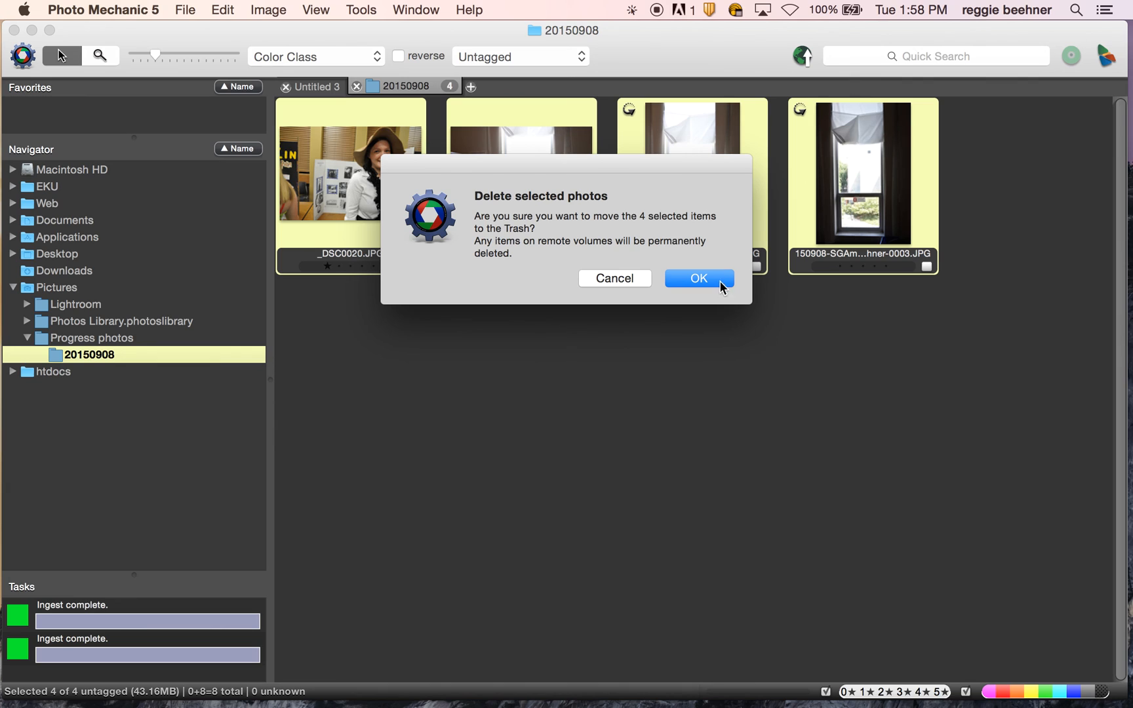
click(697, 278)
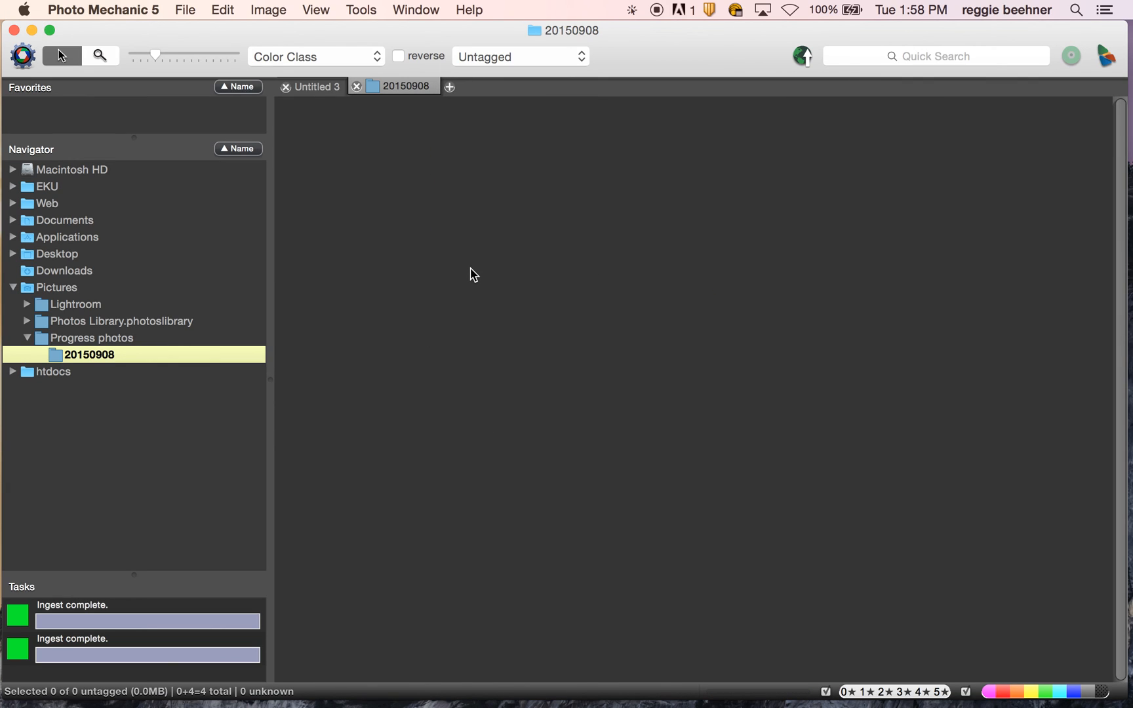
click(516, 56)
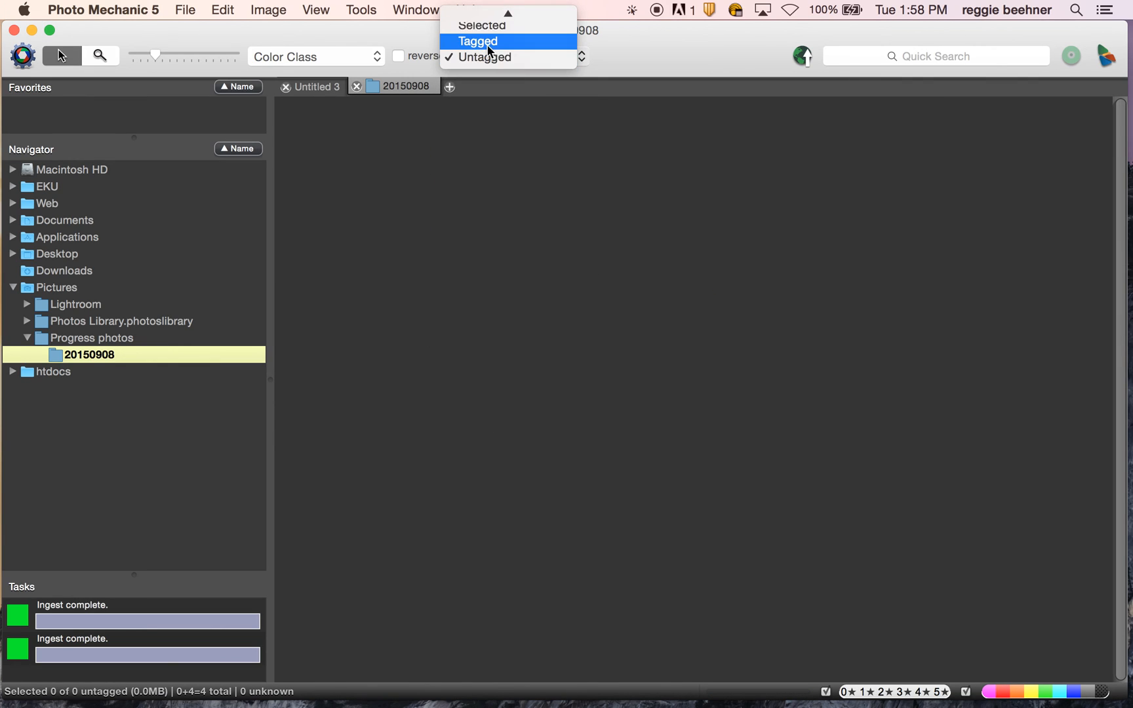
- Switch the filter back to Tagged, showing the three colour-labelled shots plus -0004
click(479, 41)
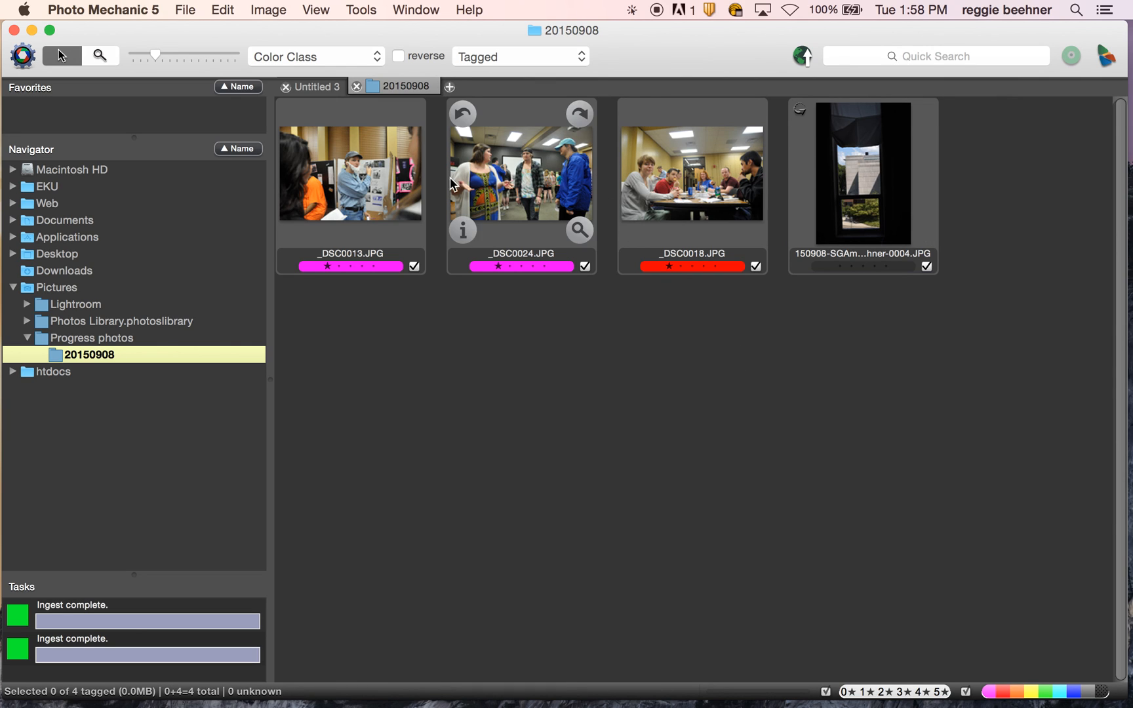
mouse_move(665, 215)
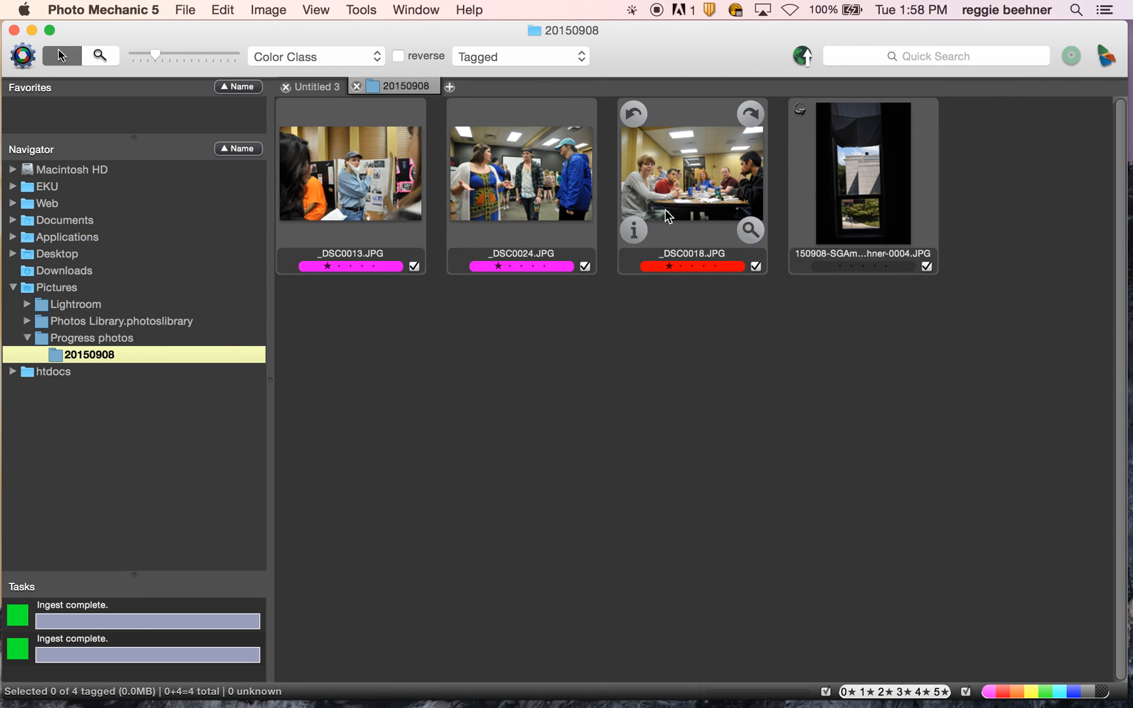
mouse_move(639, 374)
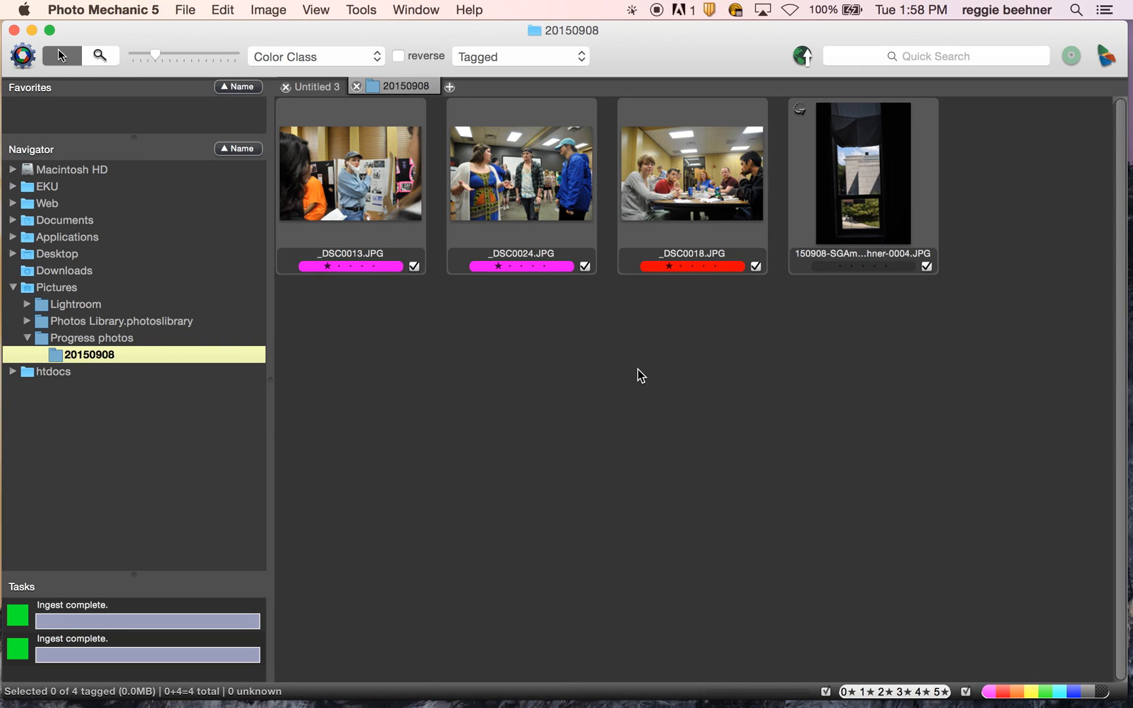
mouse_move(626, 381)
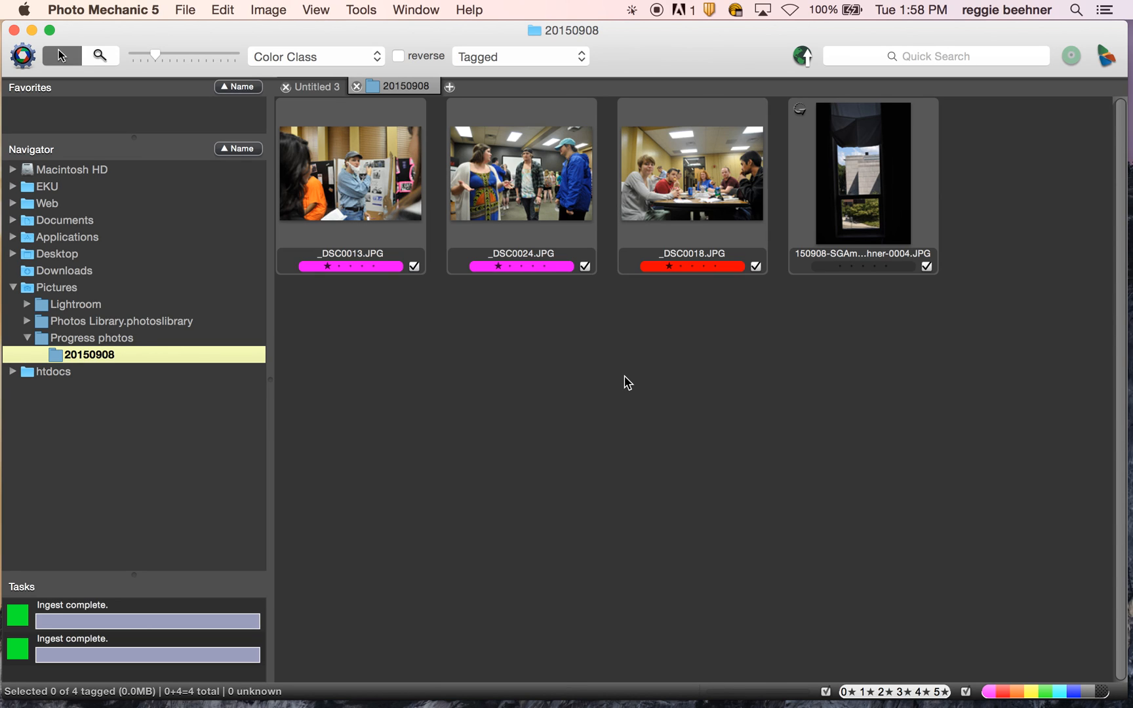